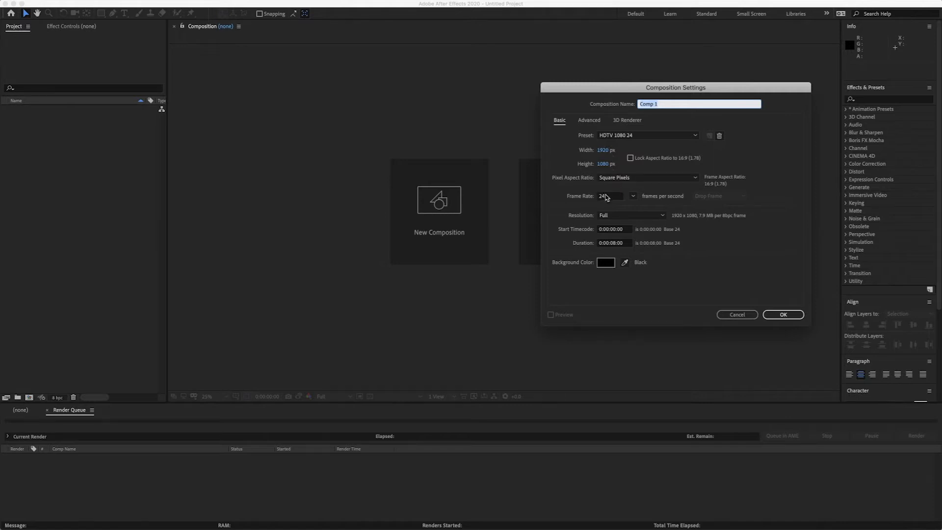
{"action": "mouse_move", "coordinate": [771, 309]}
{"action": "type", "text": "00CC"}
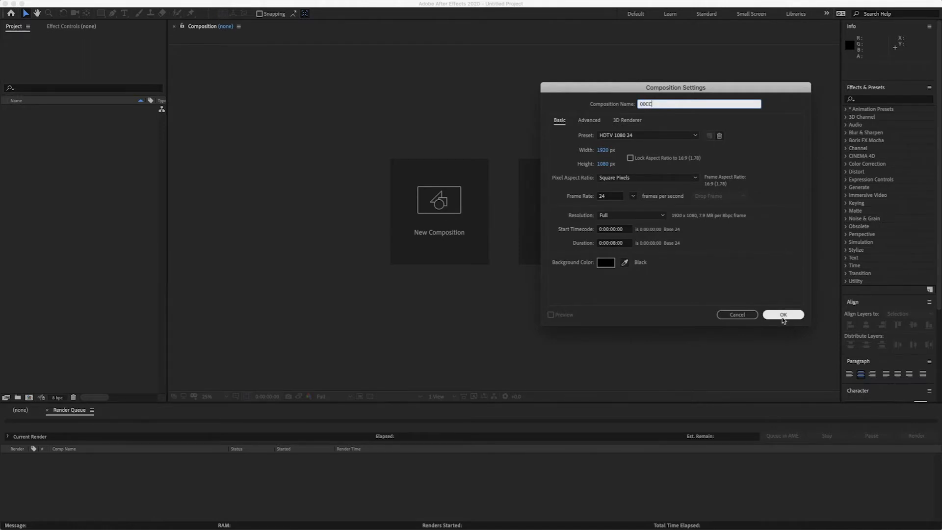
Confirm the 00CC composition at 1920×1080, 24 fps and 8 seconds
{"action": "left_click", "coordinate": [782, 315]}
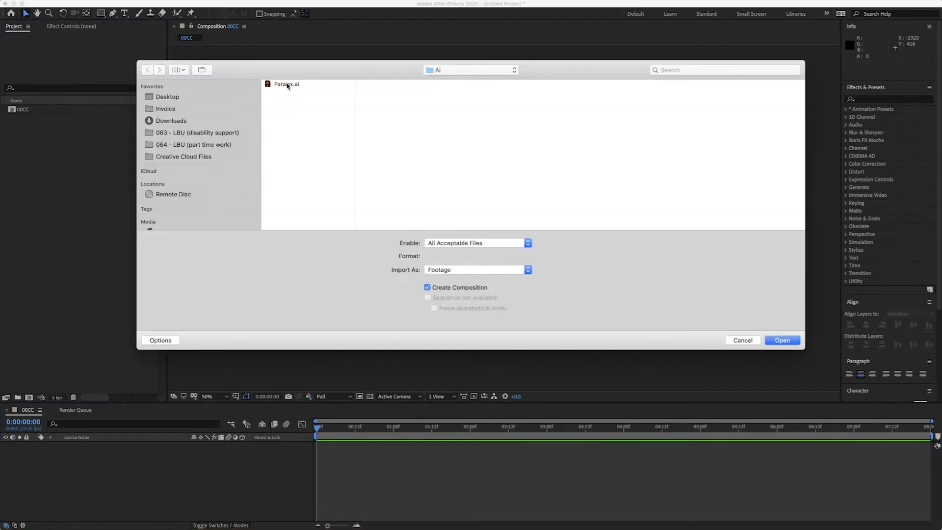
Import Paralax.ai as a composition with layer sizes retained
{"action": "left_click", "coordinate": [285, 84]}
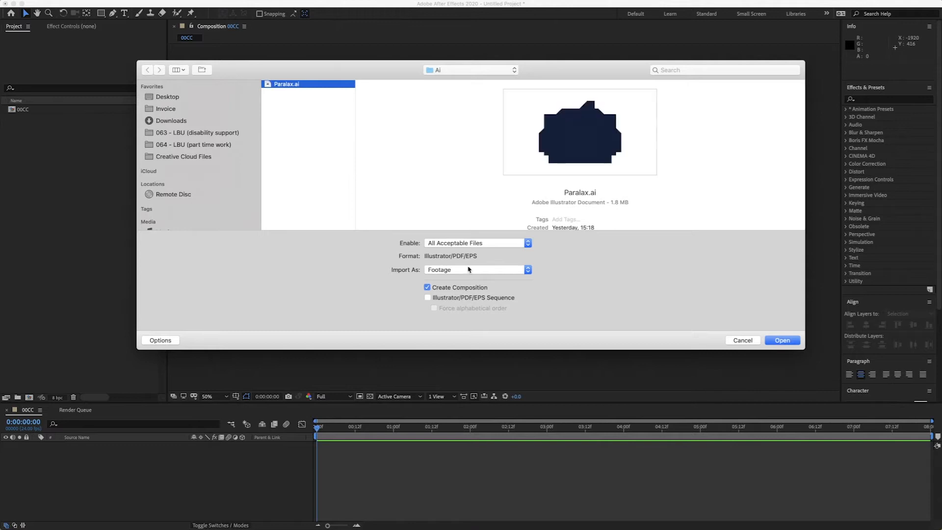
{"action": "left_click", "coordinate": [476, 269]}
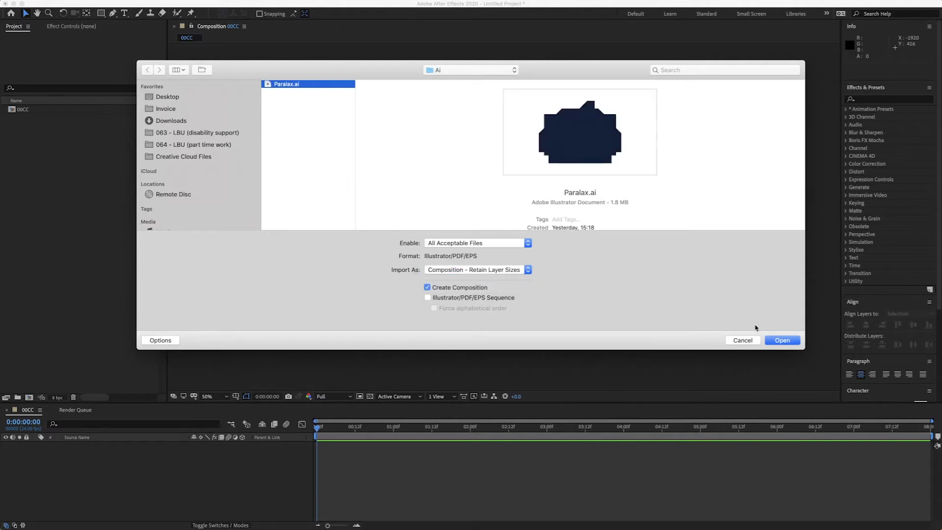
{"action": "left_click", "coordinate": [781, 340]}
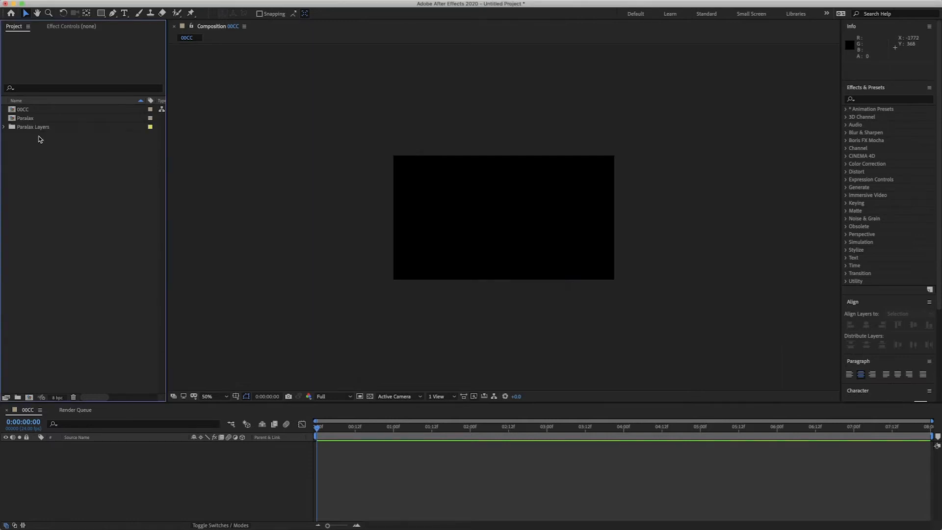
Rename the layers folder to AI and file SC01 - City in a new Comps folder
{"action": "left_click", "coordinate": [4, 127]}
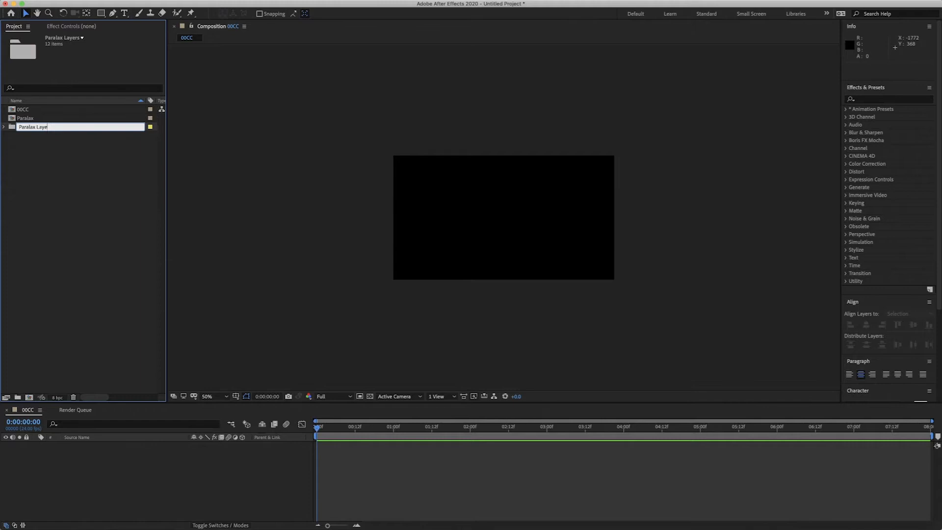
{"action": "type", "text": "AI"}
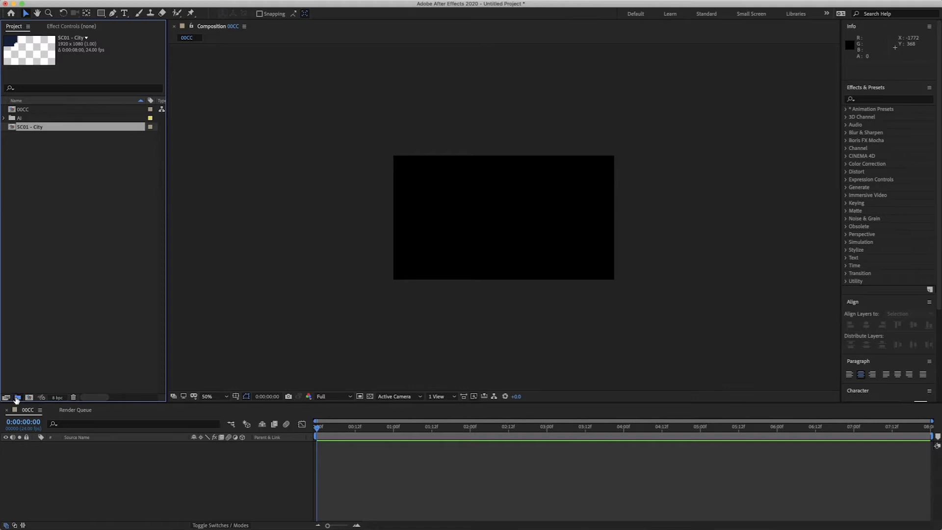
{"action": "left_click", "coordinate": [18, 397]}
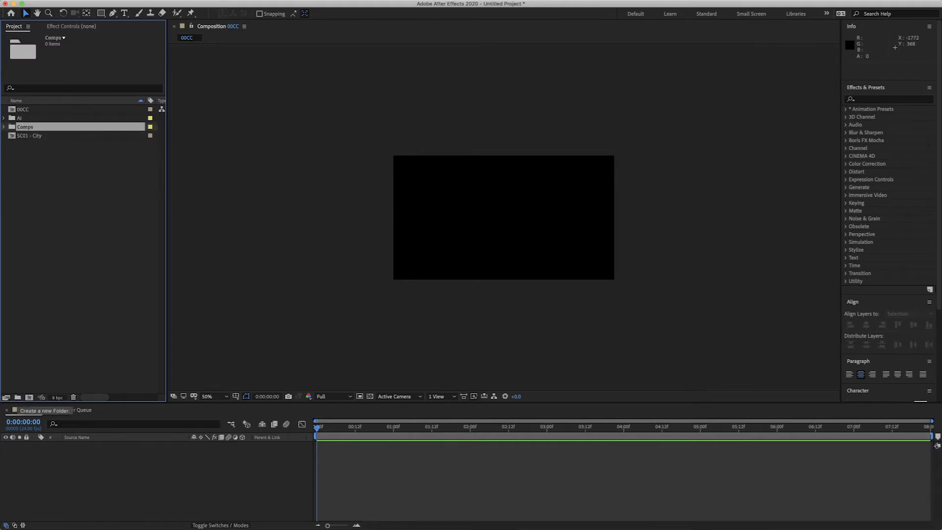
{"action": "left_click", "coordinate": [25, 127]}
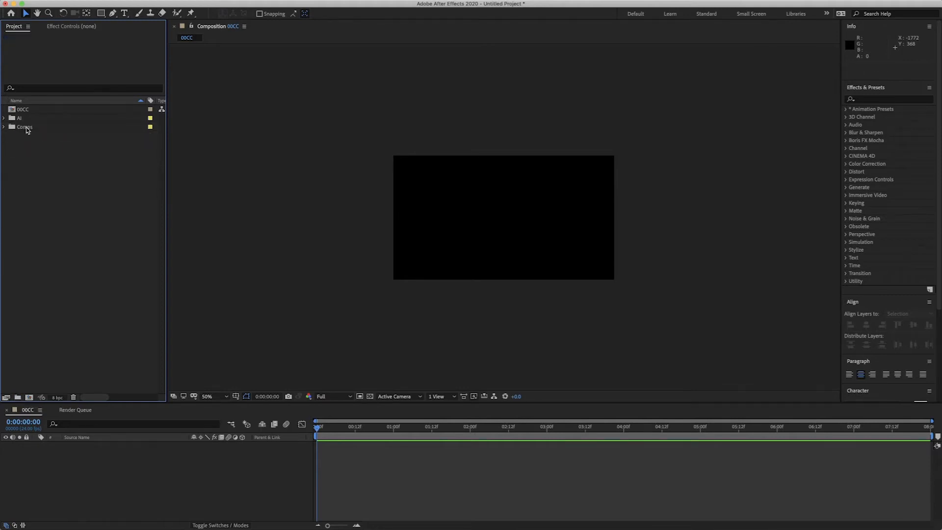
{"action": "left_click", "coordinate": [4, 126]}
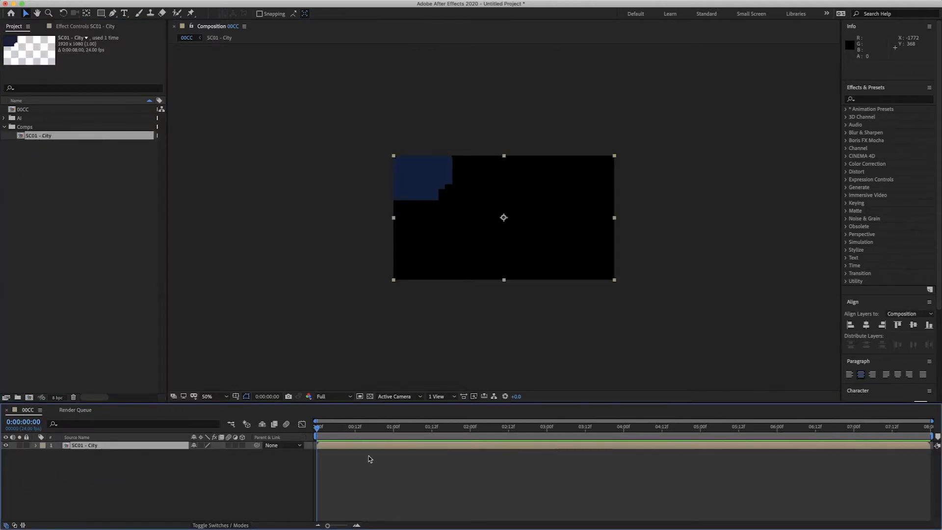
Open SC01 - City and reveal Building 08's Position property
{"action": "double_click", "coordinate": [38, 136]}
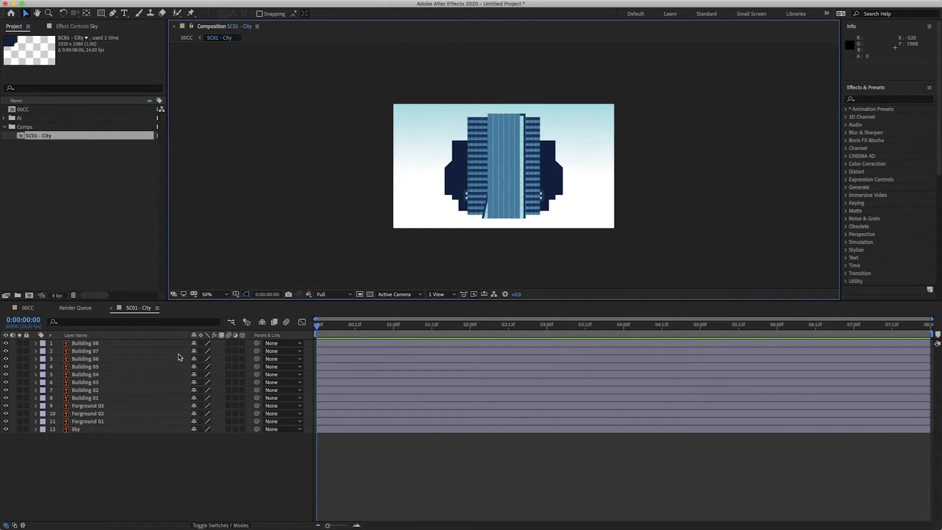
{"action": "left_click", "coordinate": [85, 343]}
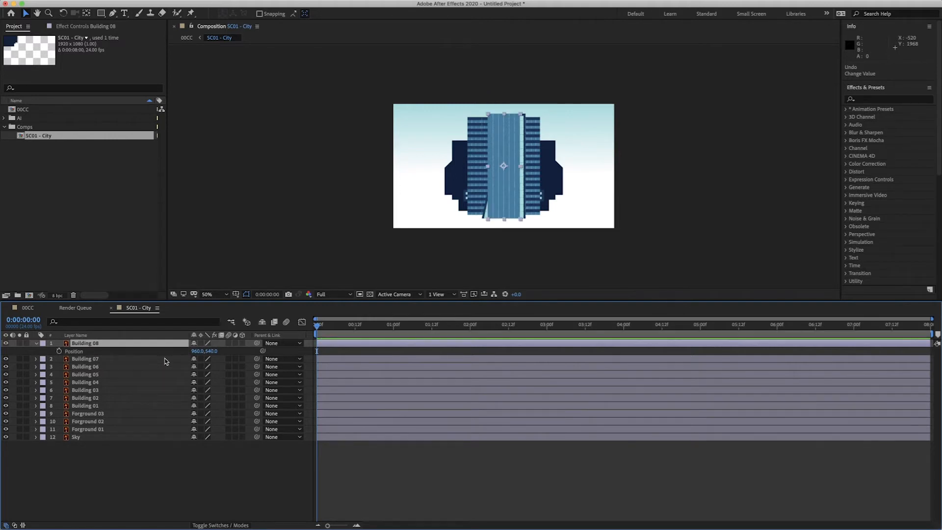
{"action": "mouse_move", "coordinate": [244, 348]}
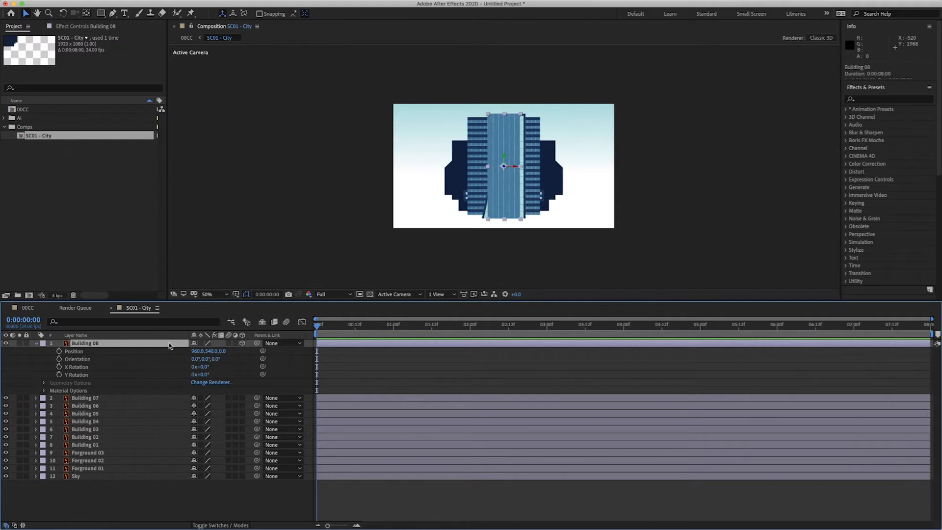
Make all city layers 3D and give Forground 01–03 a green label
{"action": "left_click", "coordinate": [43, 343]}
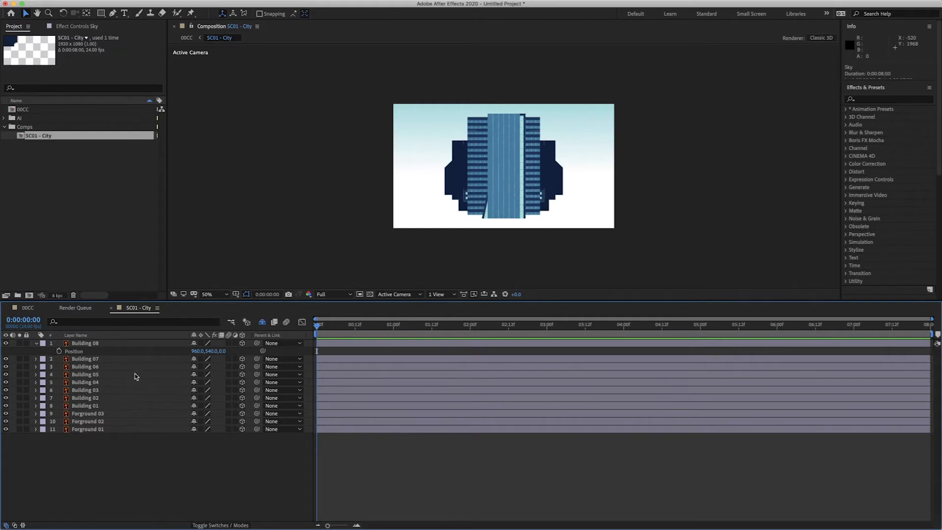
{"action": "mouse_move", "coordinate": [91, 421]}
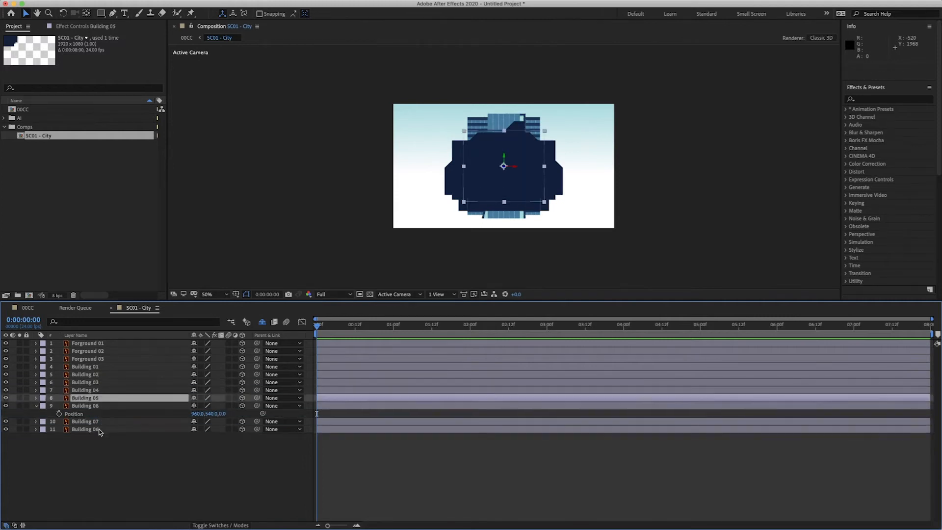
{"action": "left_click", "coordinate": [84, 421]}
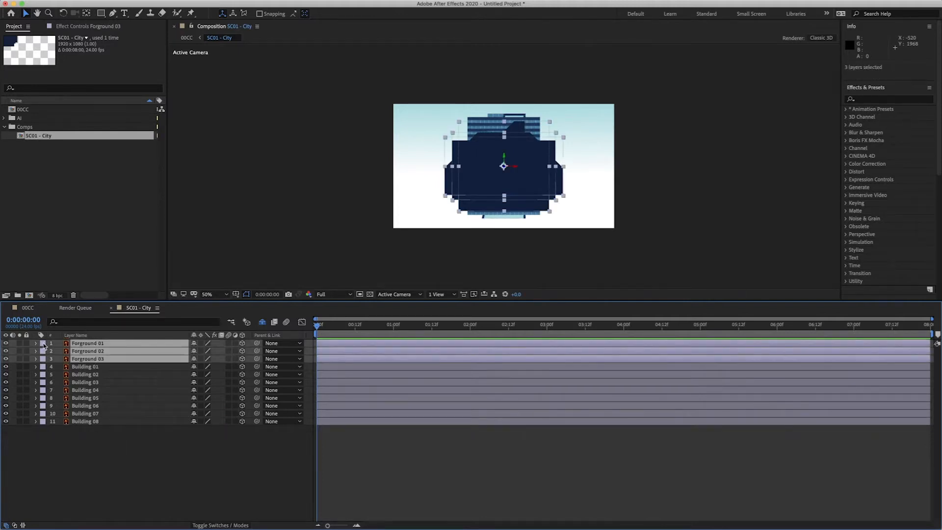
{"action": "left_click", "coordinate": [51, 342]}
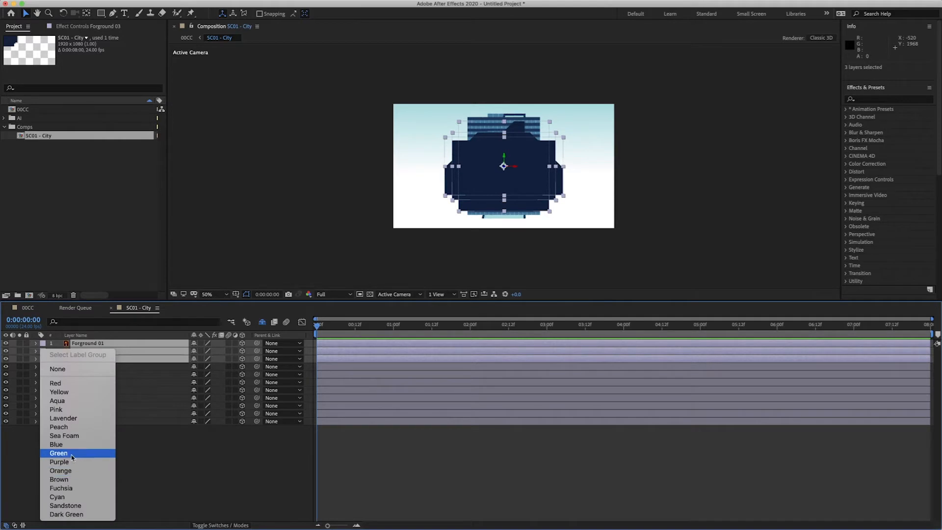
{"action": "left_click", "coordinate": [58, 452]}
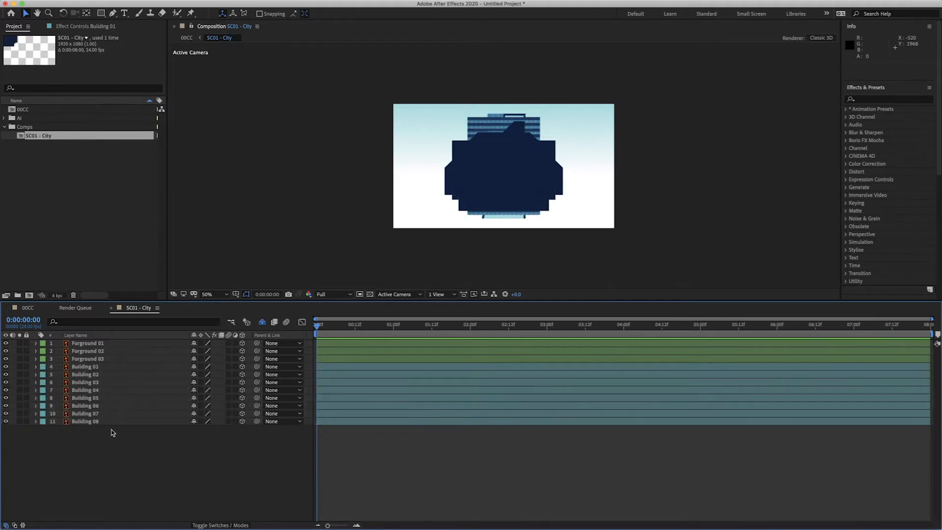
Set the foreground shapes' Z depths to -900, -700 and -500
{"action": "left_click", "coordinate": [88, 343]}
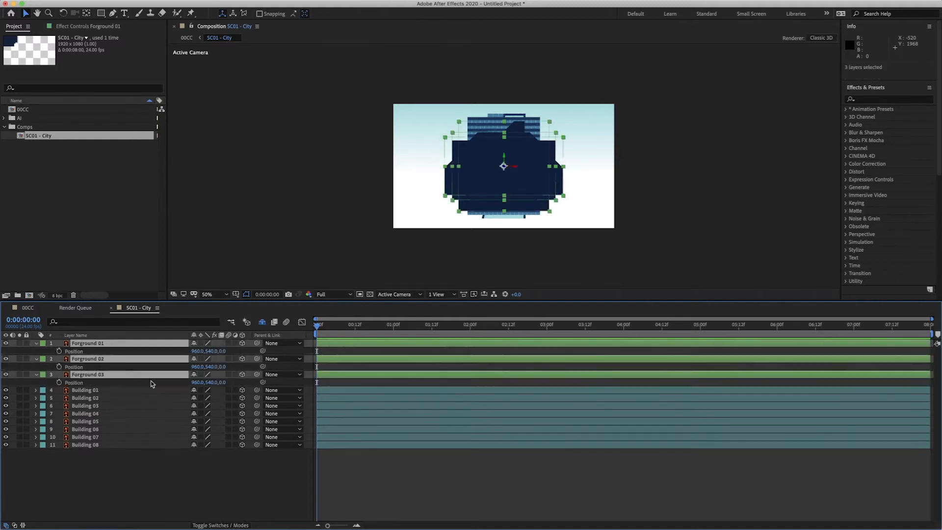
{"action": "left_click", "coordinate": [152, 383]}
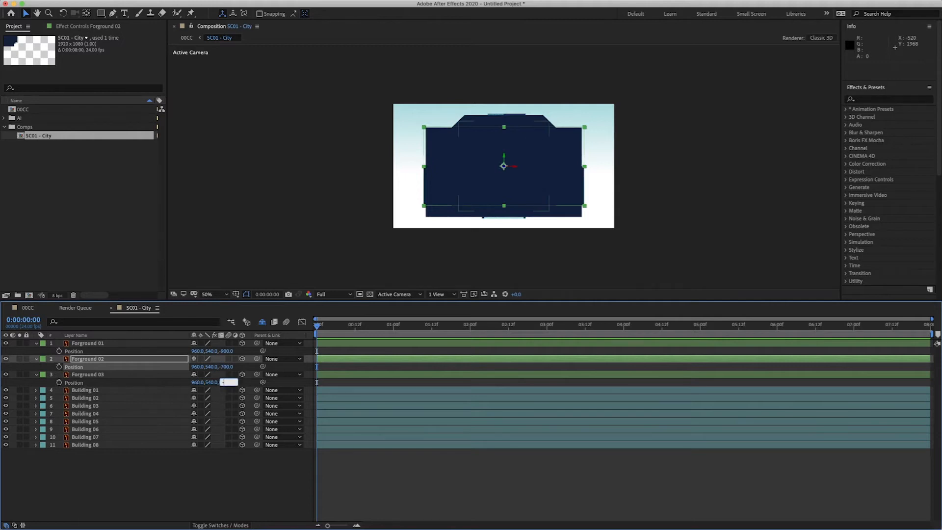
{"action": "type", "text": "-500.0"}
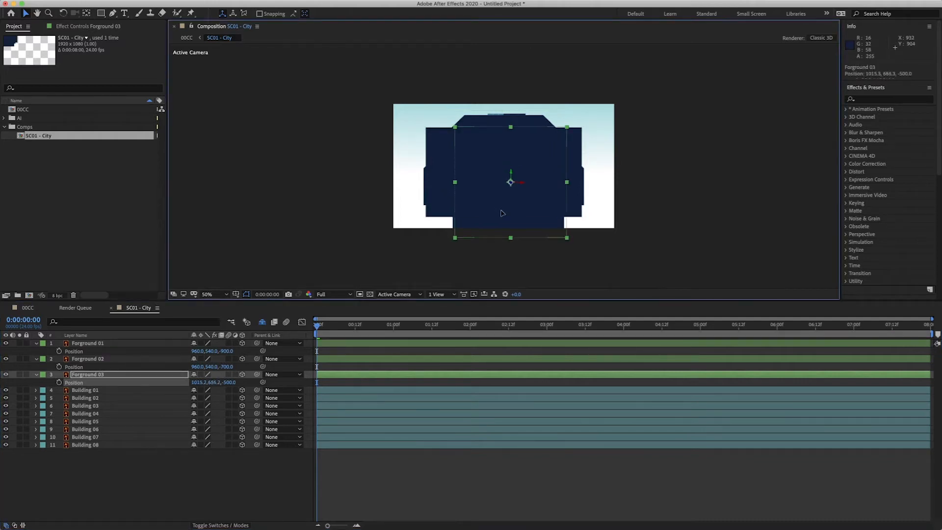
Spread Forground 03 and 02 along the frame's bottom and lock the foregrounds
{"action": "left_click_drag", "start_coordinate": [510, 182], "coordinate": [597, 216]}
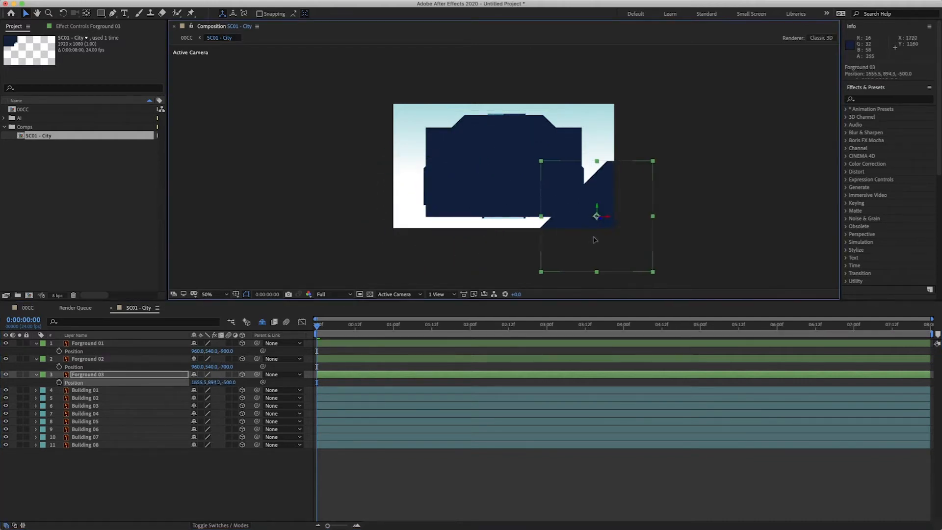
{"action": "left_click", "coordinate": [88, 343]}
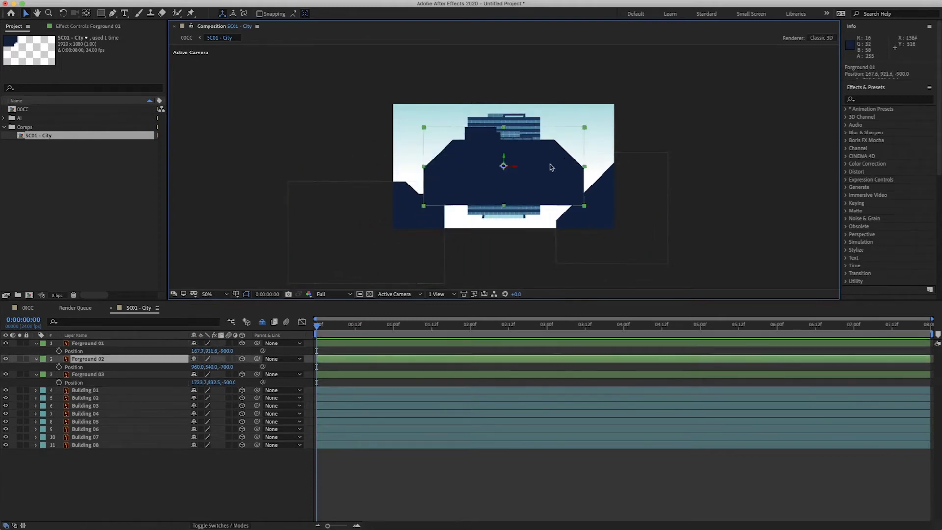
{"action": "left_click_drag", "start_coordinate": [503, 166], "coordinate": [503, 222]}
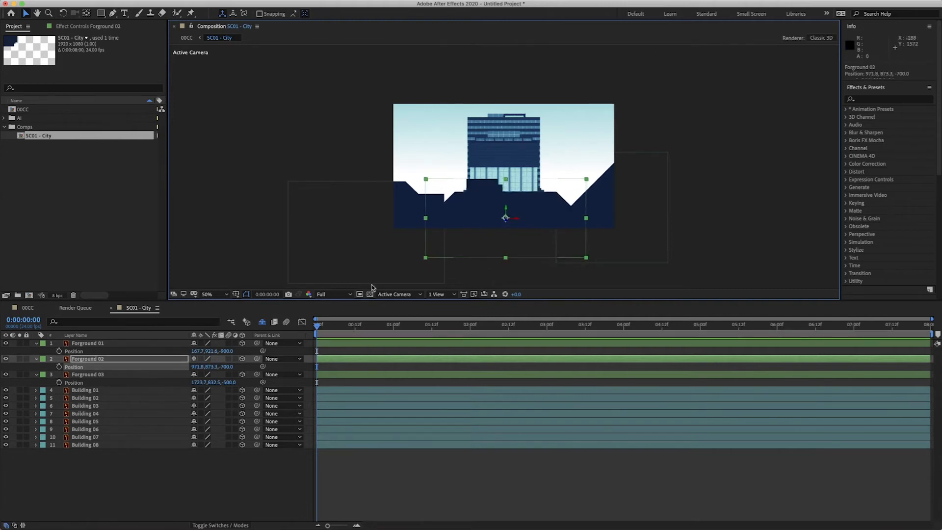
{"action": "left_click_drag", "start_coordinate": [505, 217], "coordinate": [506, 224]}
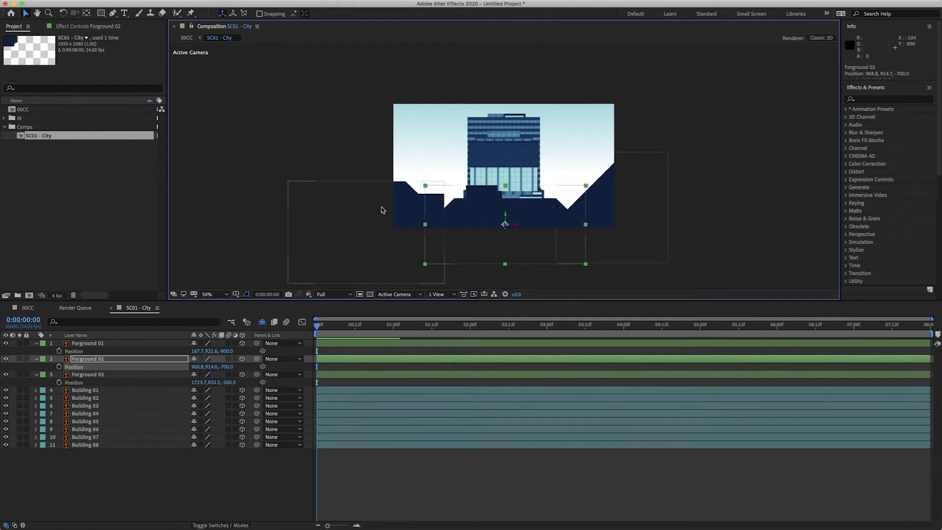
{"action": "left_click", "coordinate": [87, 373]}
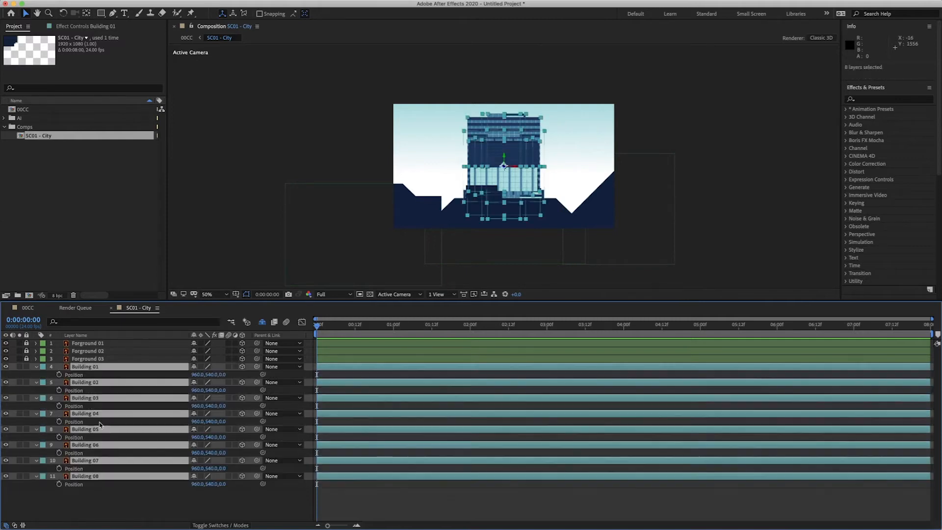
Enter building Z depths 0, 200, 400 up to 1400 for Buildings 01–08
{"action": "left_click", "coordinate": [83, 366]}
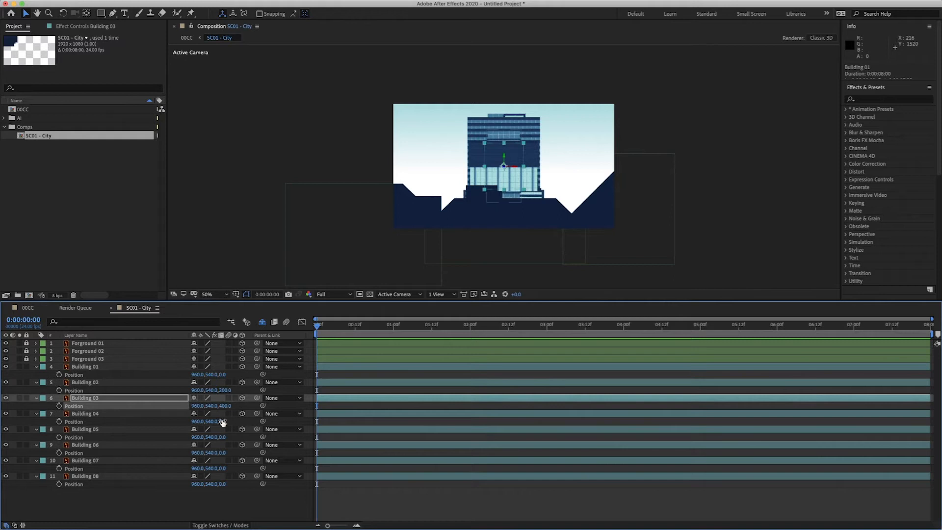
{"action": "left_click", "coordinate": [85, 413]}
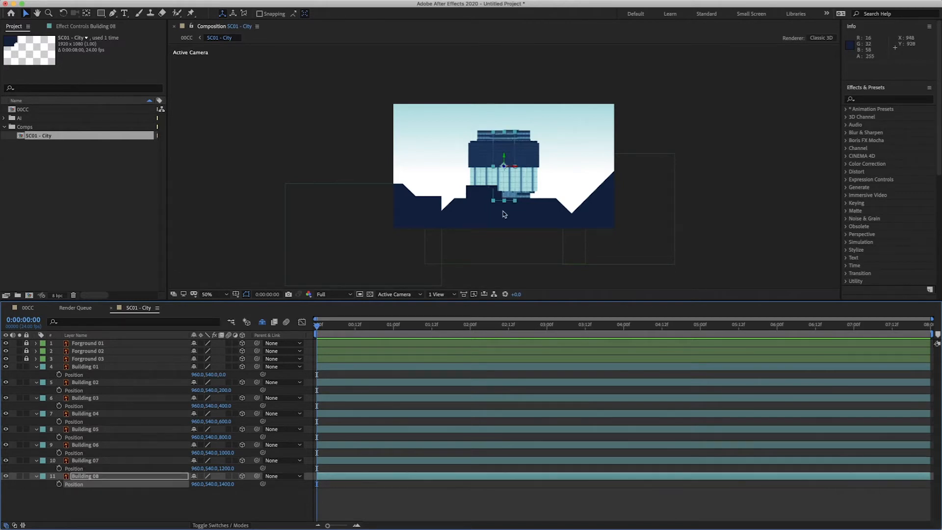
{"action": "left_click", "coordinate": [85, 366]}
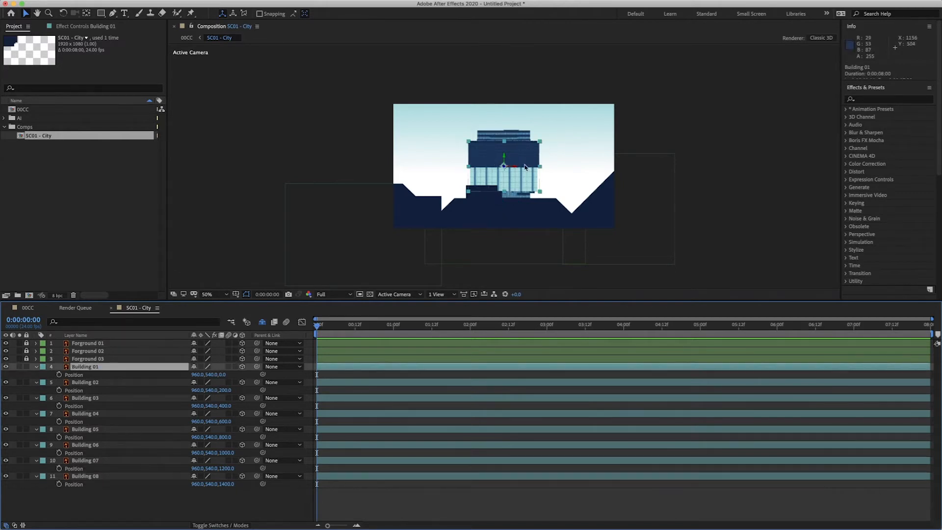
Move Building 02 right and Building 03 left, scaling Building 03 to 150%
{"action": "left_click_drag", "start_coordinate": [522, 167], "coordinate": [471, 201]}
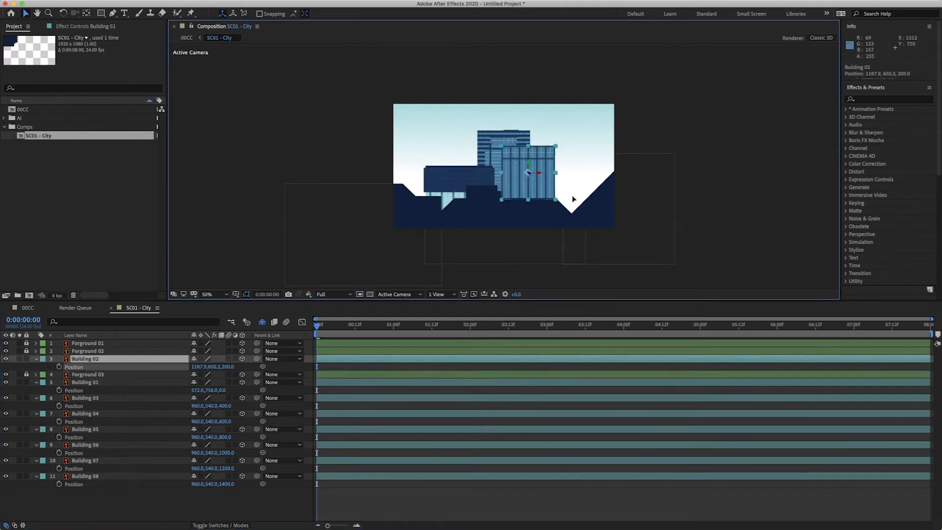
{"action": "left_click_drag", "start_coordinate": [528, 174], "coordinate": [573, 189]}
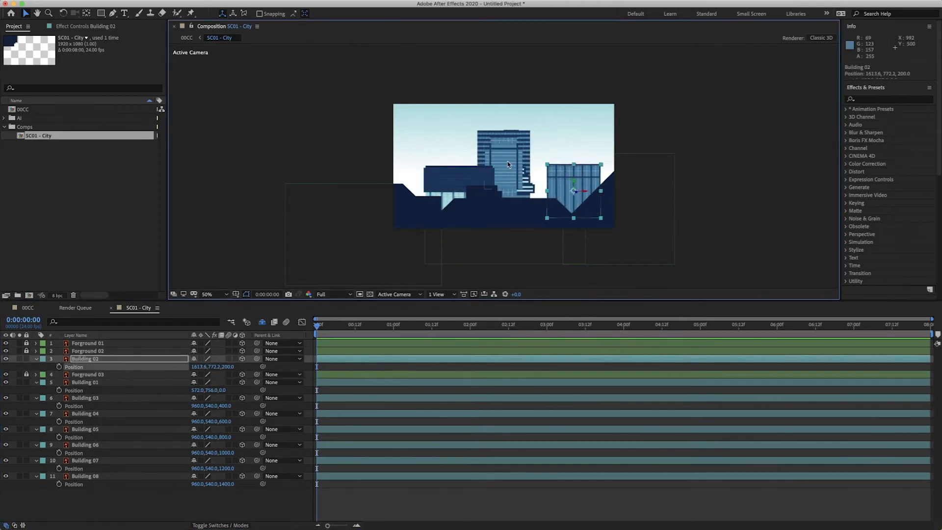
{"action": "left_click", "coordinate": [84, 398]}
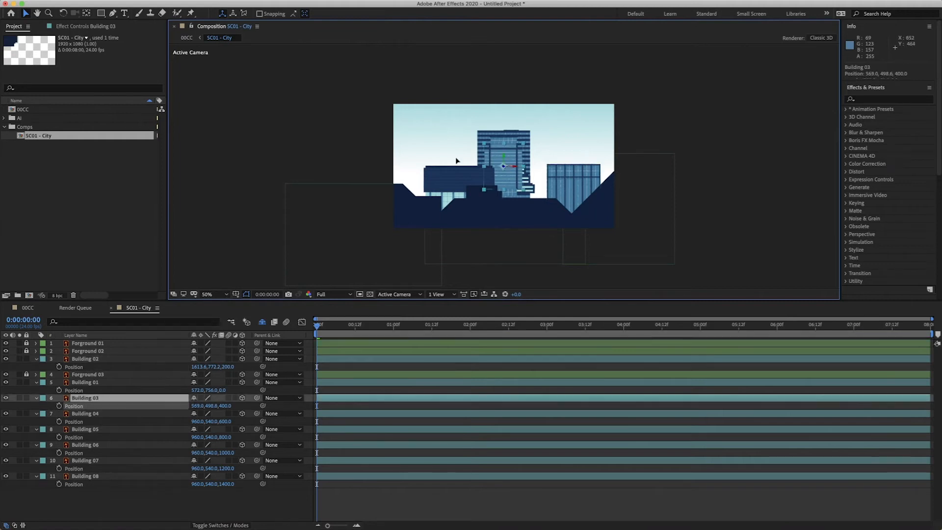
{"action": "left_click_drag", "start_coordinate": [504, 161], "coordinate": [418, 186]}
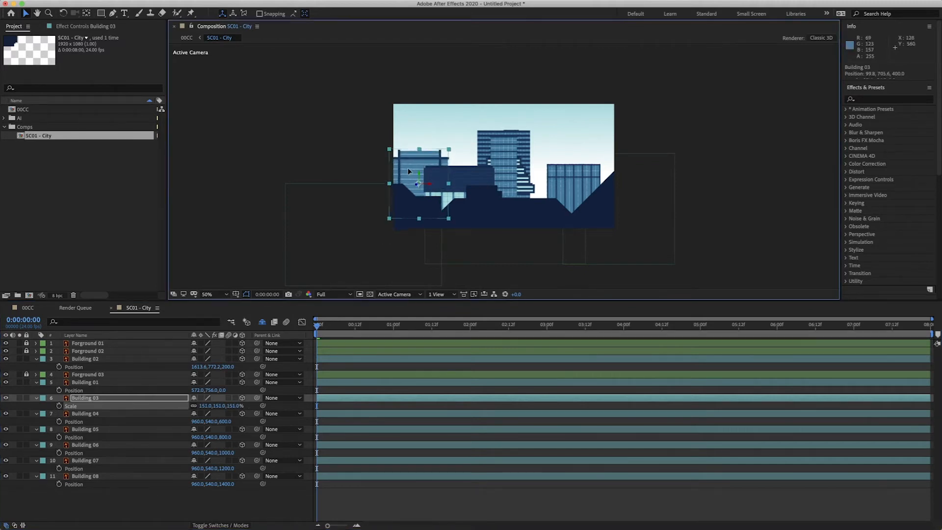
{"action": "left_click_drag", "start_coordinate": [408, 174], "coordinate": [418, 168]}
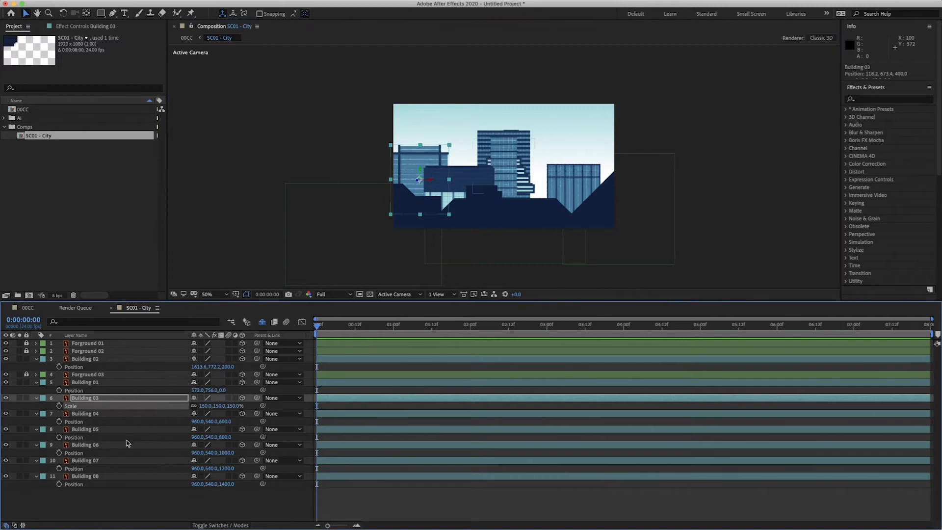
Enlarge Building 04 to 150% and shift Buildings 05, 06 and 07 into skyline gaps
{"action": "left_click", "coordinate": [83, 413]}
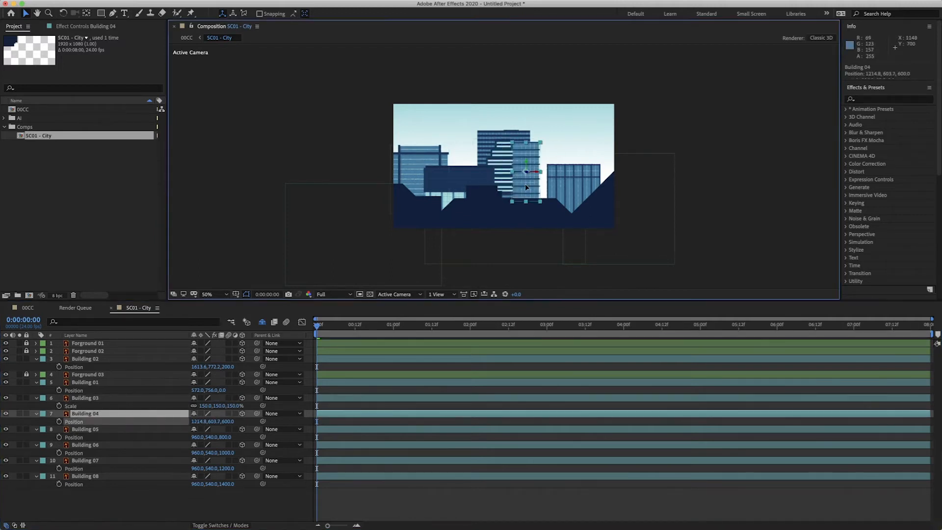
{"action": "left_click_drag", "start_coordinate": [525, 171], "coordinate": [604, 174]}
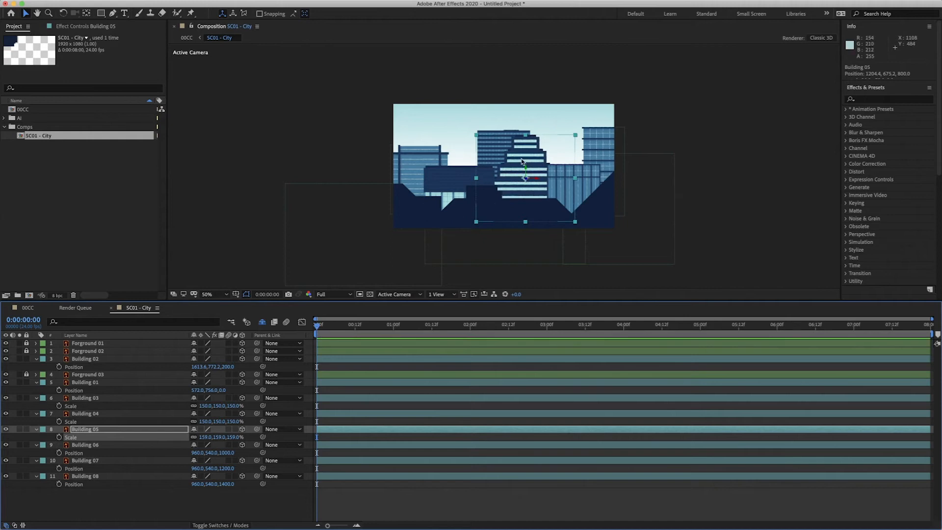
{"action": "left_click_drag", "start_coordinate": [508, 177], "coordinate": [527, 169]}
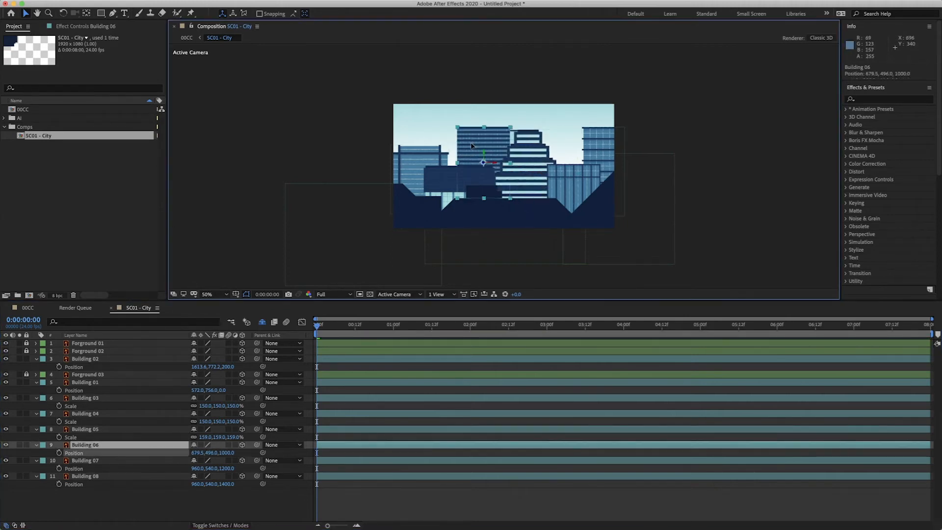
{"action": "left_click_drag", "start_coordinate": [484, 162], "coordinate": [474, 167]}
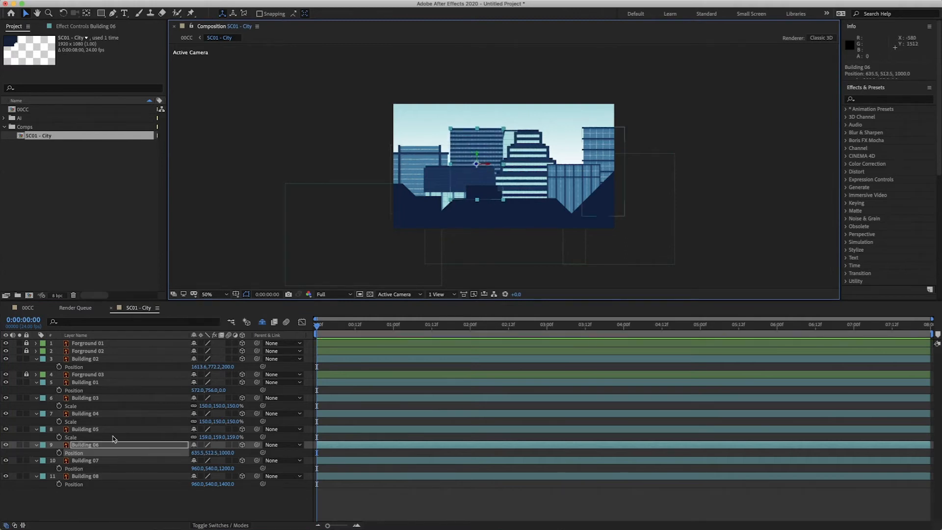
{"action": "left_click", "coordinate": [84, 460]}
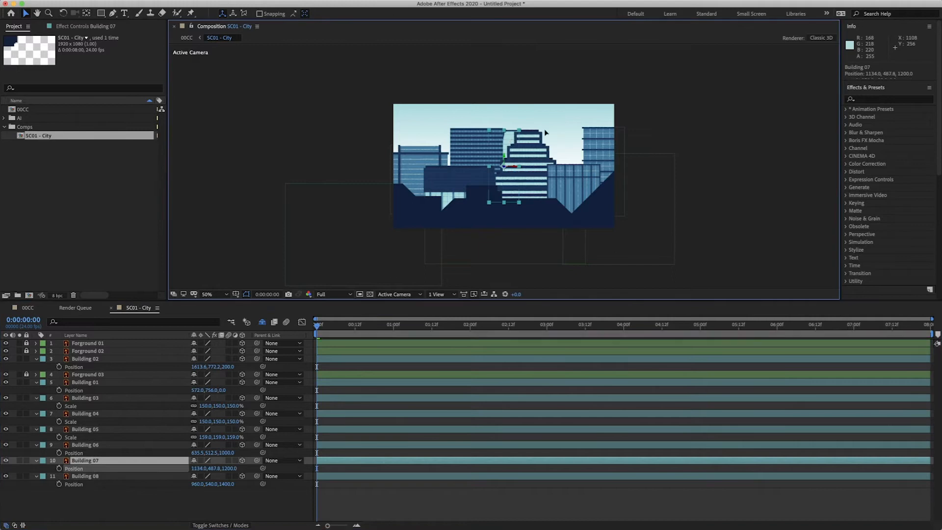
{"action": "left_click_drag", "start_coordinate": [505, 165], "coordinate": [573, 148]}
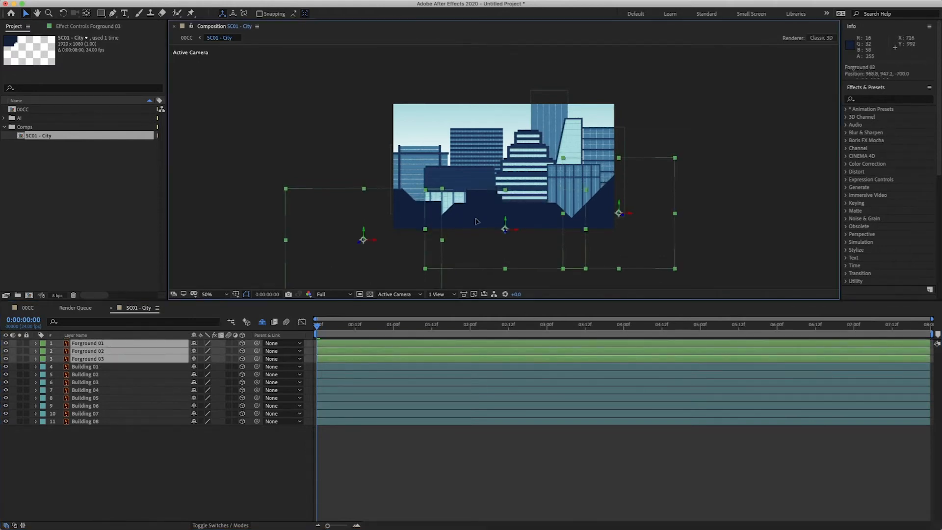
Select Building 08, Building 05, Foreground 03 and Building 02 to refine the layout
{"action": "left_click", "coordinate": [84, 420]}
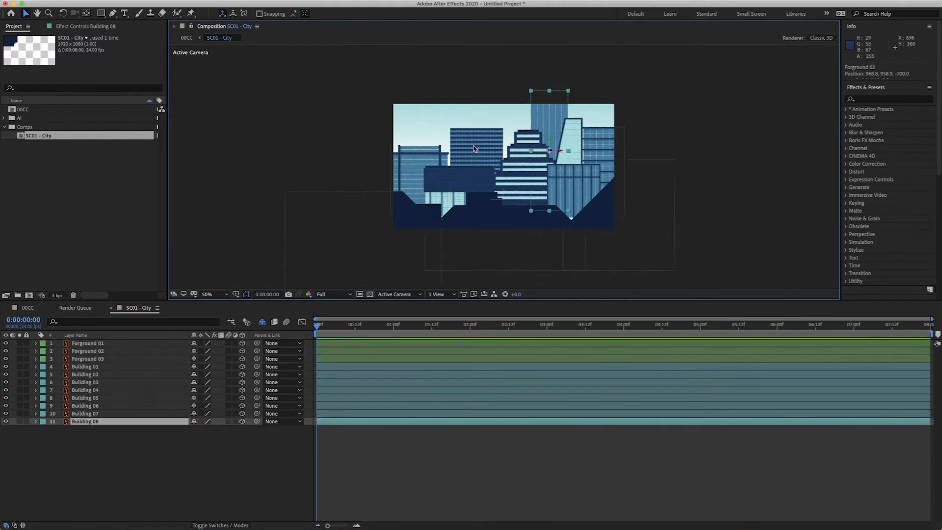
{"action": "left_click", "coordinate": [84, 397]}
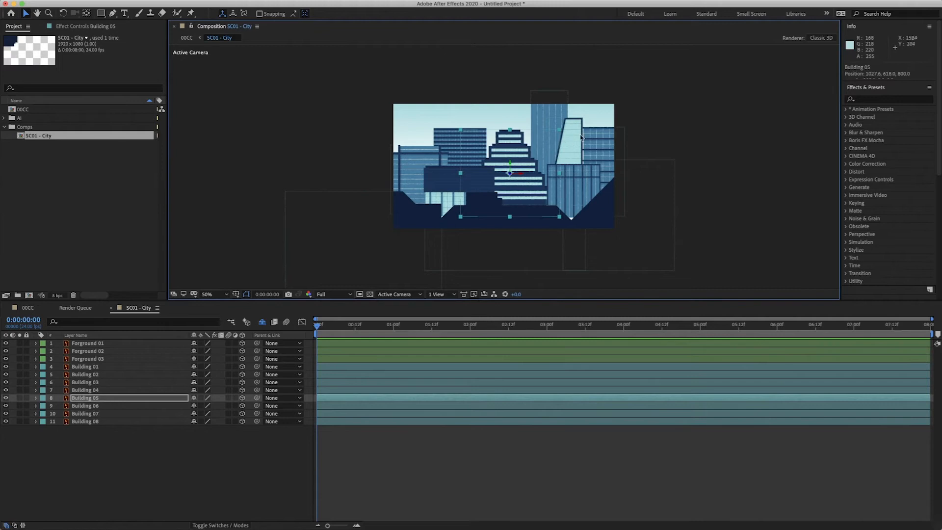
{"action": "left_click", "coordinate": [87, 359]}
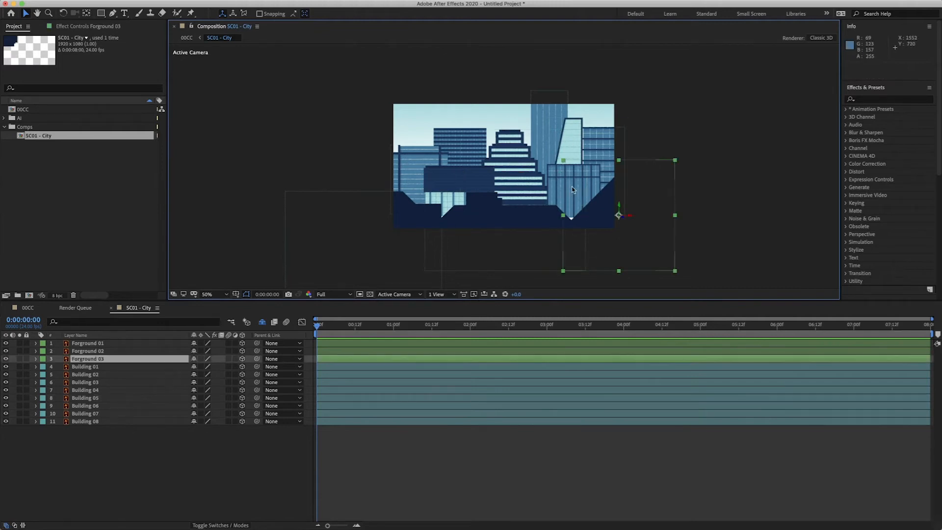
{"action": "left_click", "coordinate": [84, 374]}
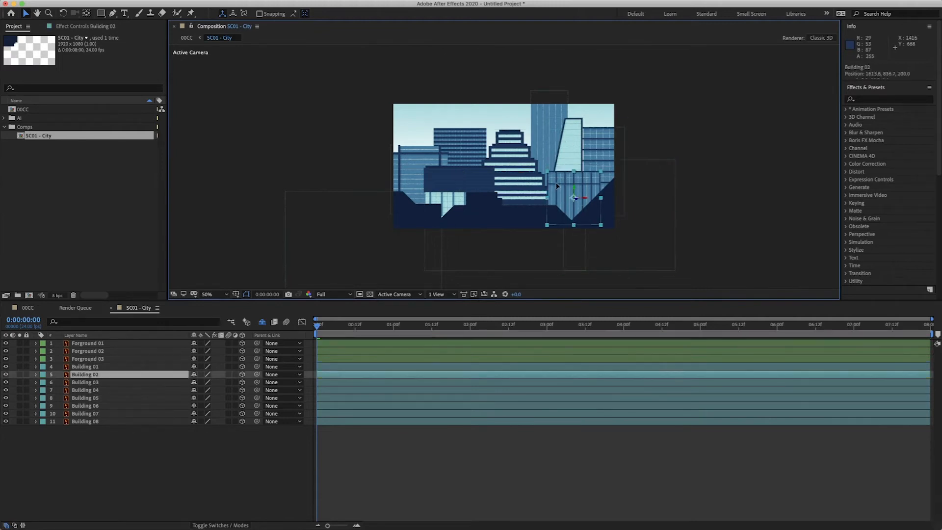
{"action": "left_click", "coordinate": [85, 398]}
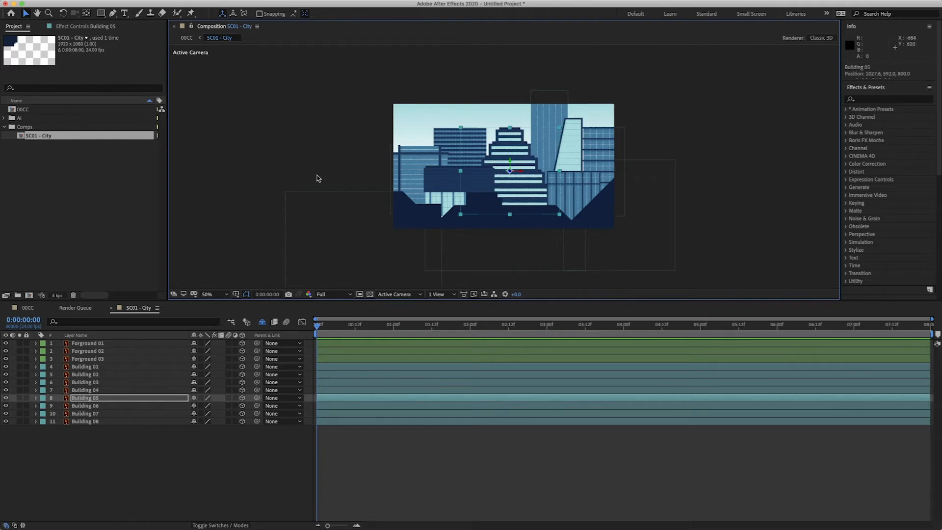
{"action": "mouse_move", "coordinate": [447, 297]}
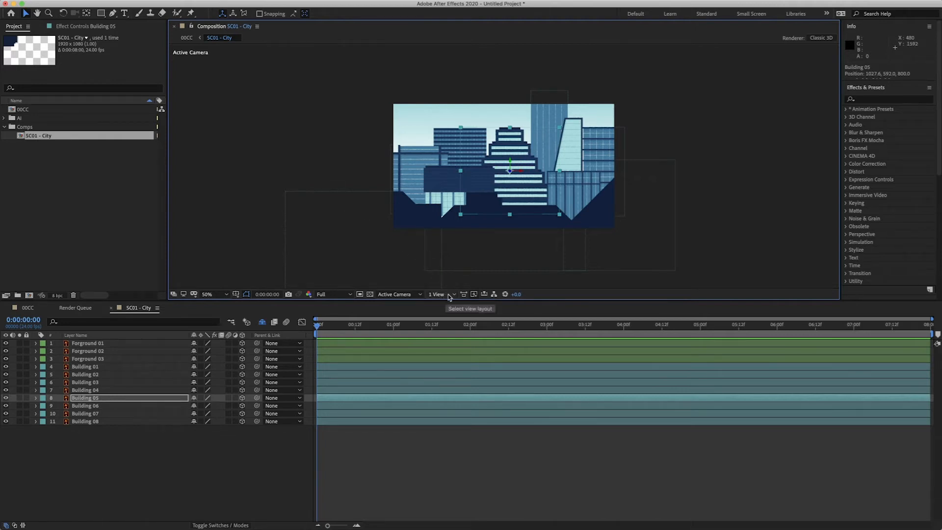
{"action": "left_click", "coordinate": [439, 294]}
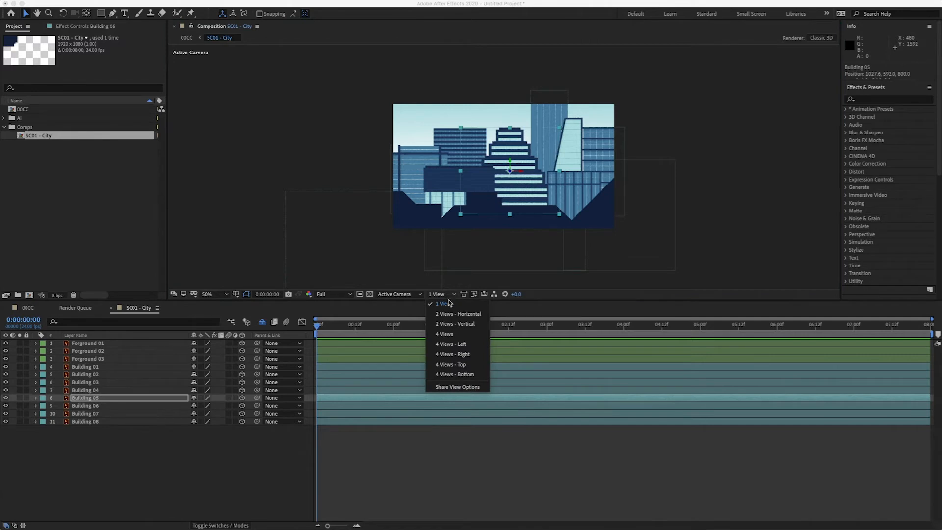
{"action": "left_click", "coordinate": [457, 312]}
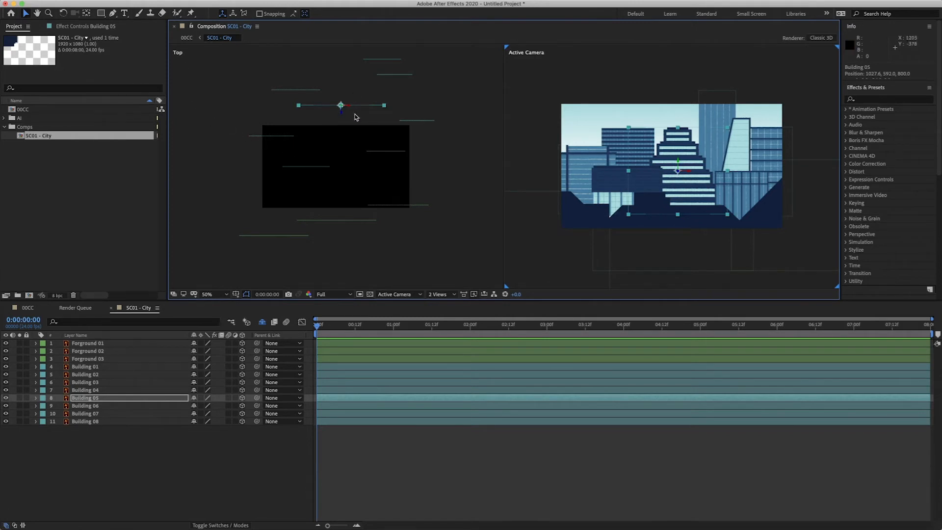
{"action": "left_click", "coordinate": [88, 343]}
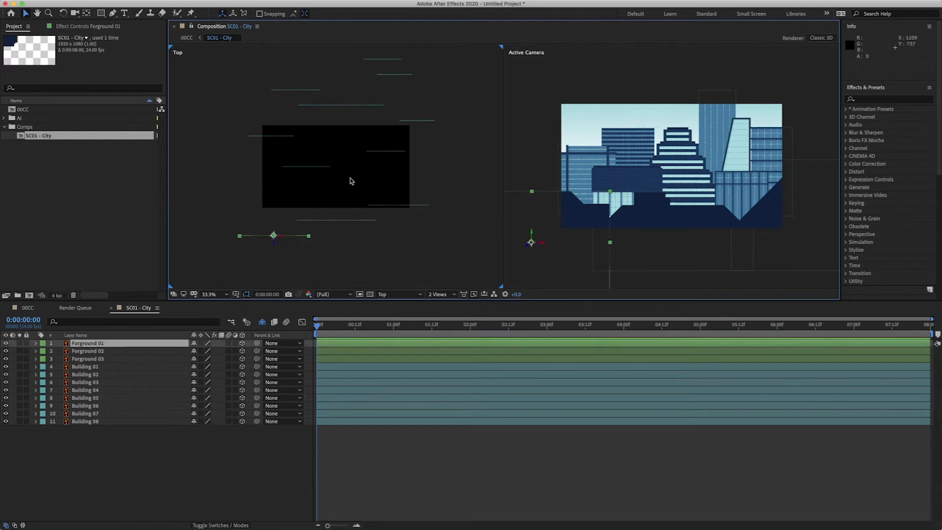
{"action": "left_click", "coordinate": [85, 366]}
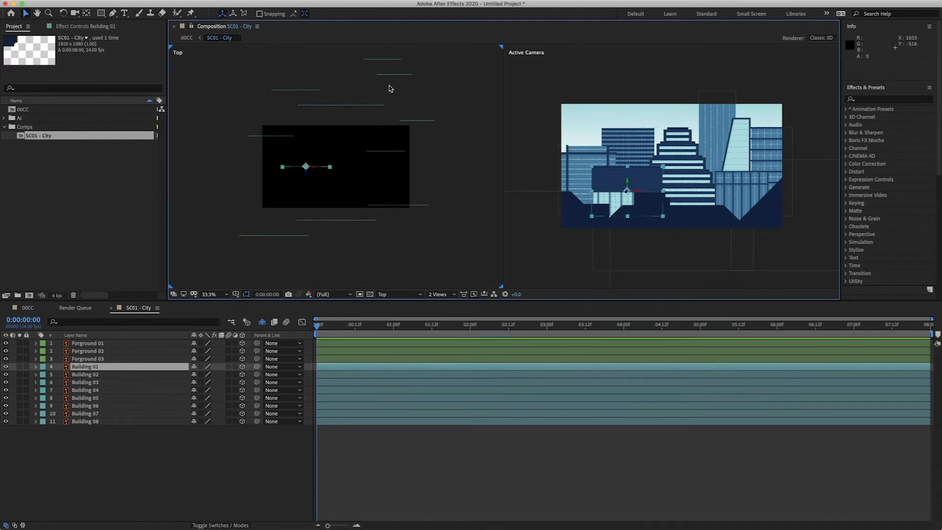
{"action": "mouse_move", "coordinate": [412, 209]}
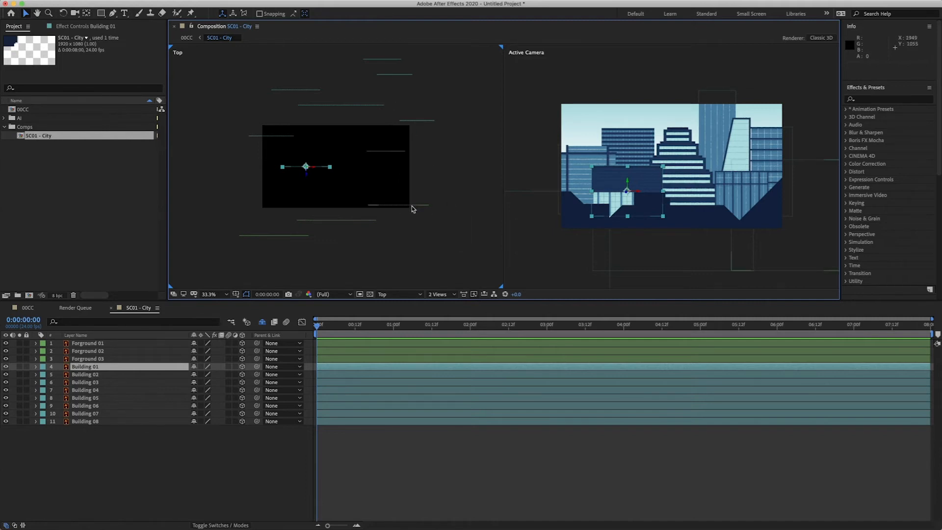
{"action": "left_click", "coordinate": [438, 294]}
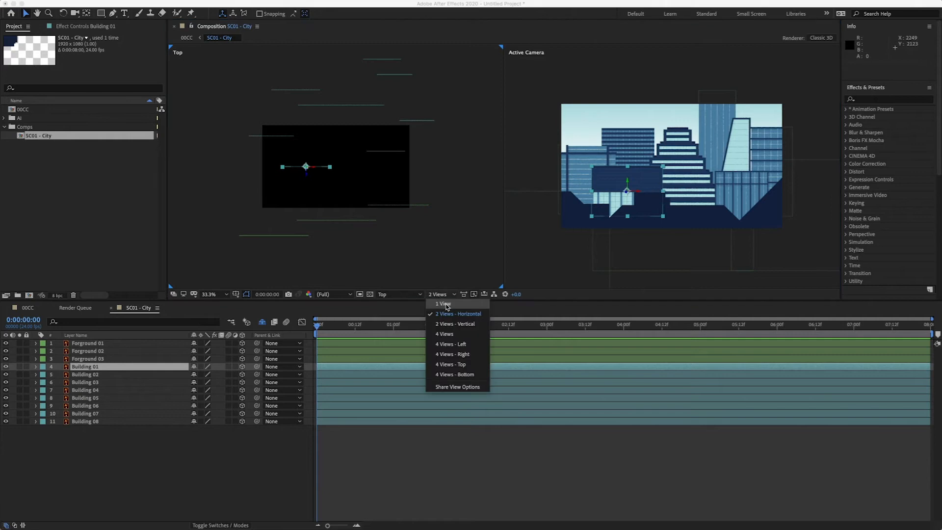
{"action": "left_click", "coordinate": [441, 303]}
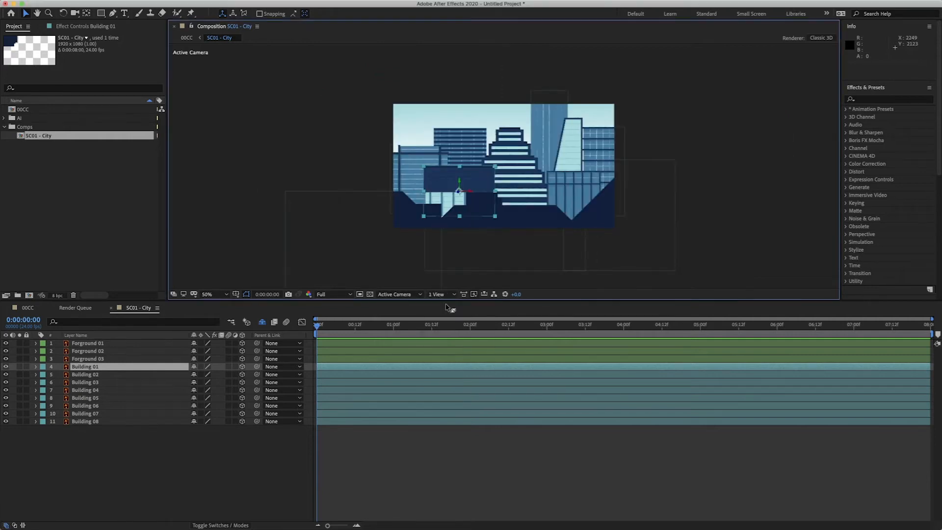
{"action": "mouse_move", "coordinate": [348, 345]}
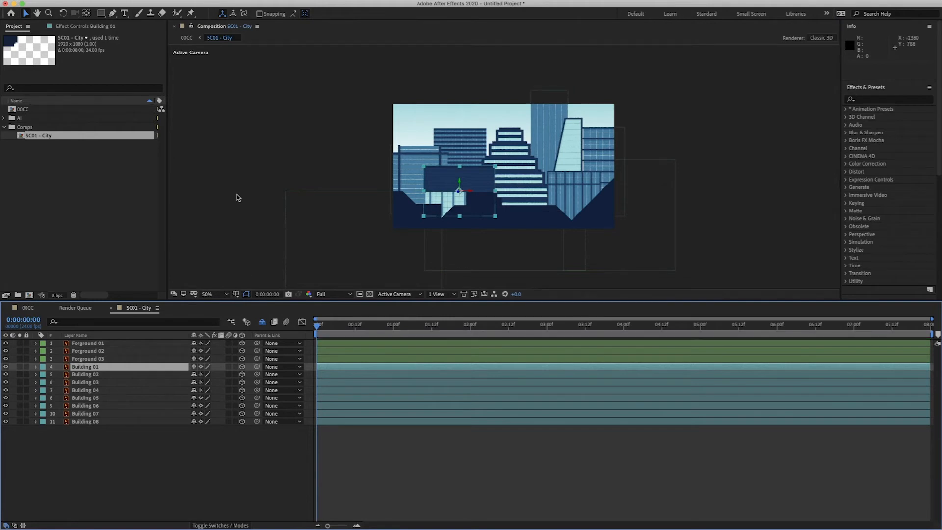
{"action": "mouse_move", "coordinate": [242, 189]}
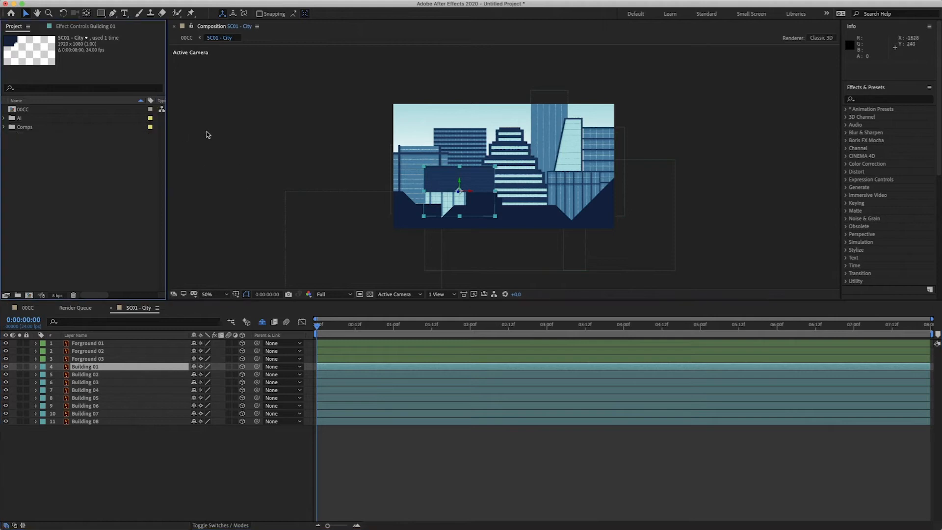
Add a one-node Camera 1 with depth of field enabled from the viewer's New menu
{"action": "right_click", "coordinate": [273, 162]}
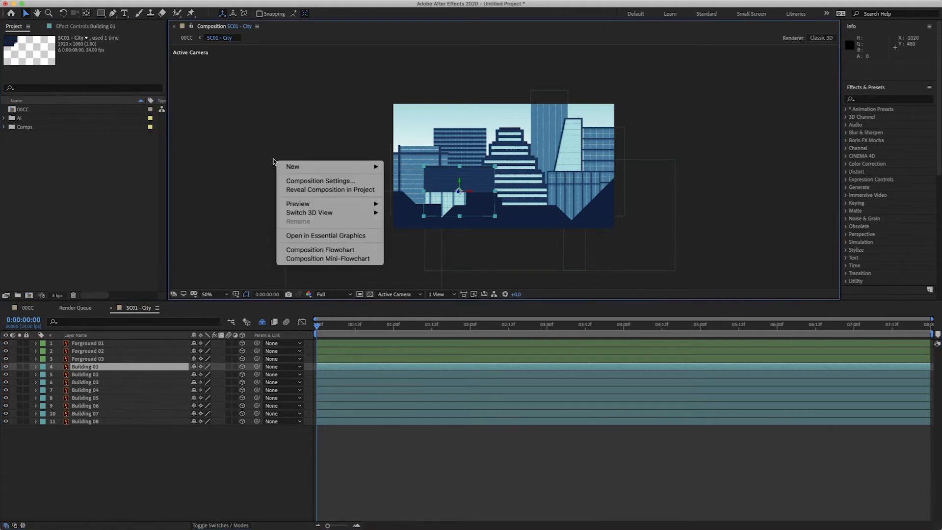
{"action": "left_click", "coordinate": [420, 208]}
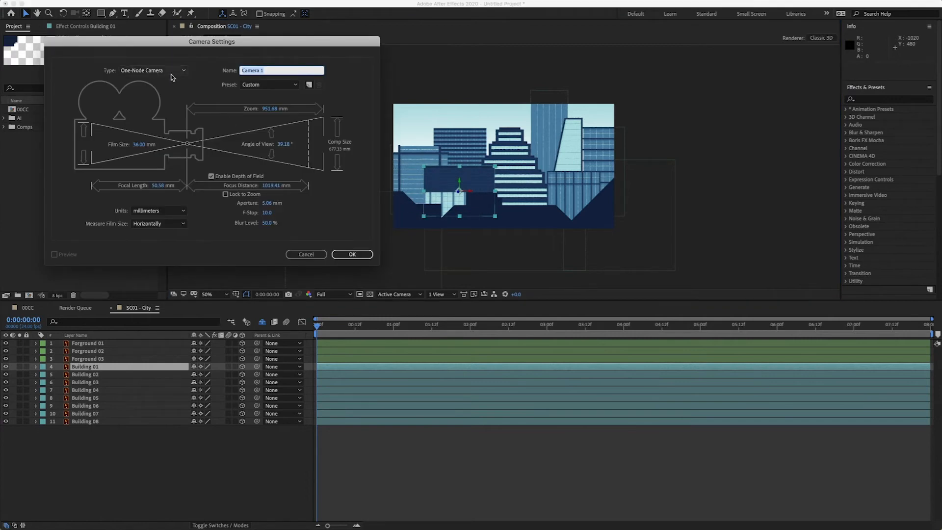
{"action": "mouse_move", "coordinate": [208, 86]}
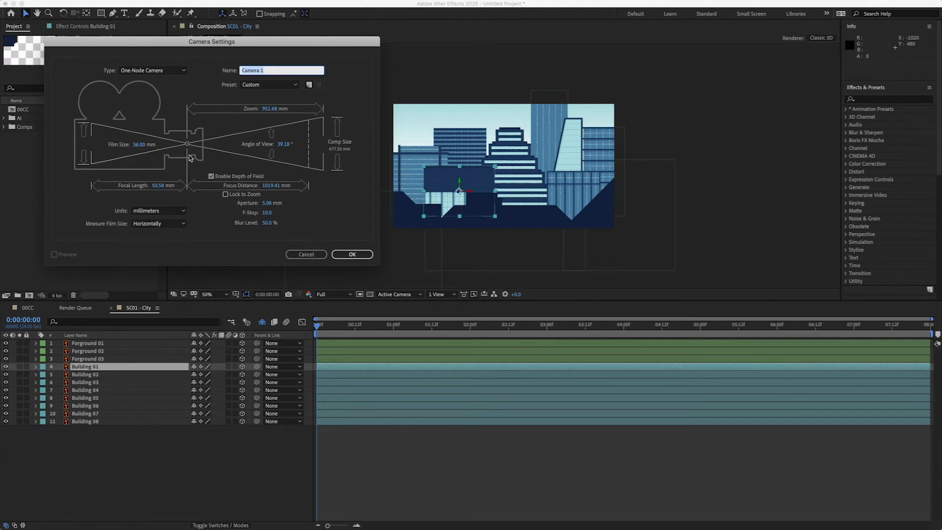
{"action": "left_click", "coordinate": [211, 176]}
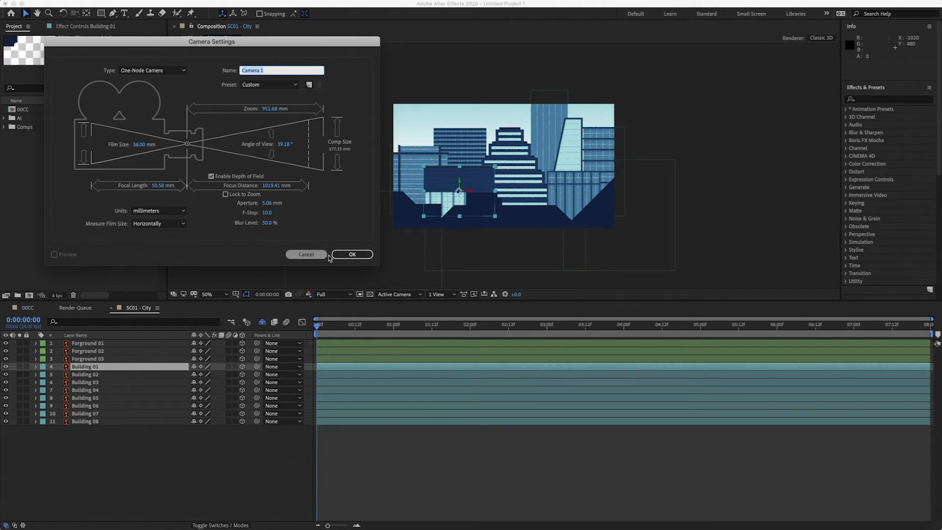
{"action": "left_click", "coordinate": [351, 253]}
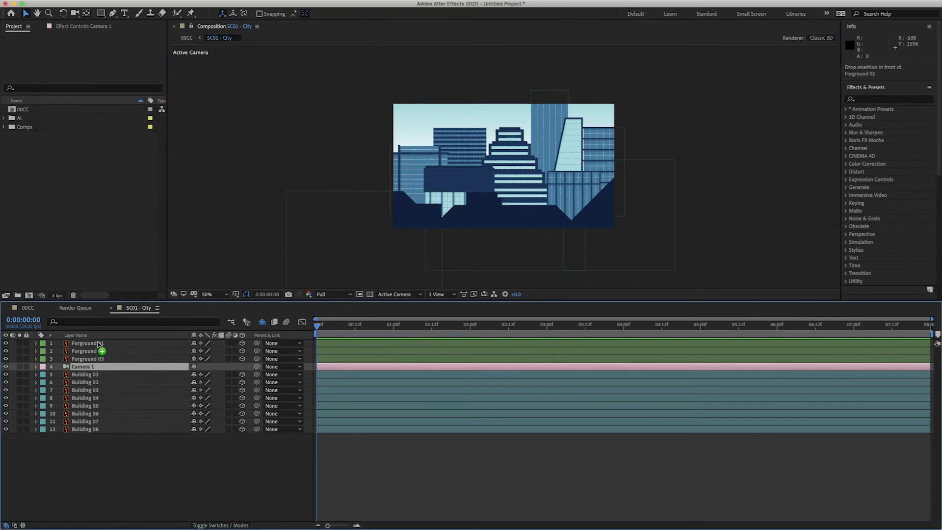
Move Camera 1 to the top, add wiggle(0.5,75) to its Position, and preview
{"action": "left_click_drag", "start_coordinate": [82, 366], "coordinate": [83, 343]}
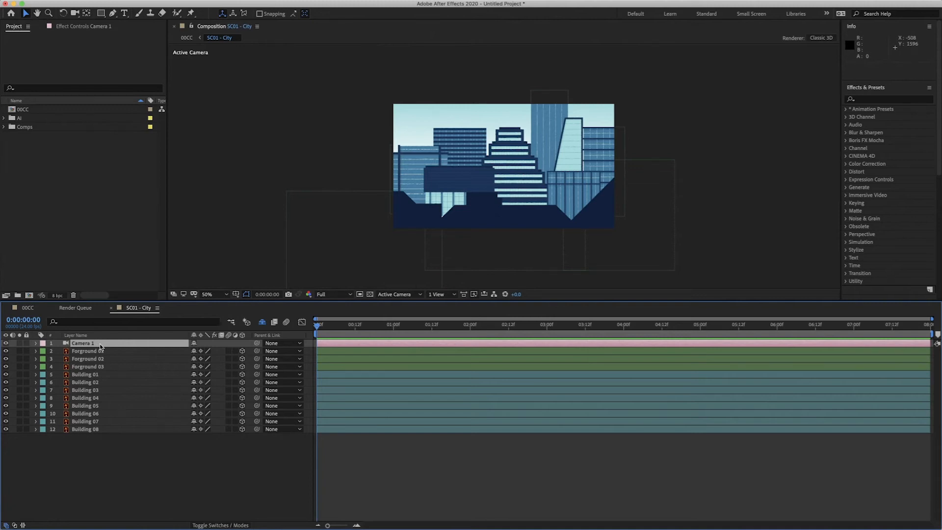
{"action": "left_click", "coordinate": [35, 343]}
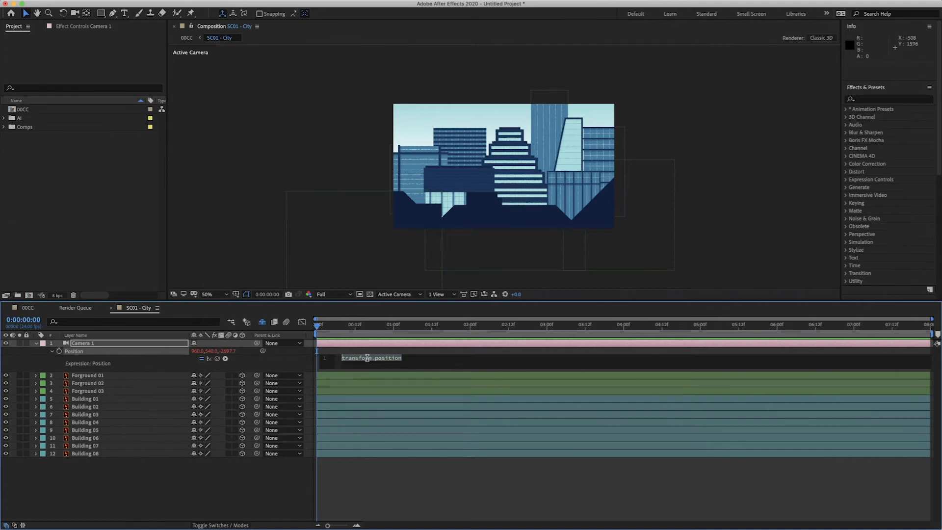
{"action": "type", "text": "wigg"}
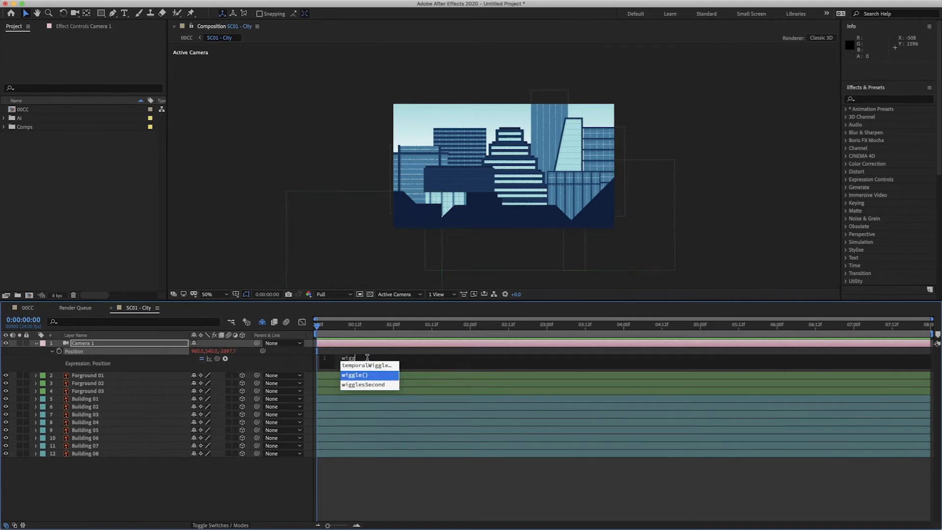
{"action": "left_click", "coordinate": [354, 375]}
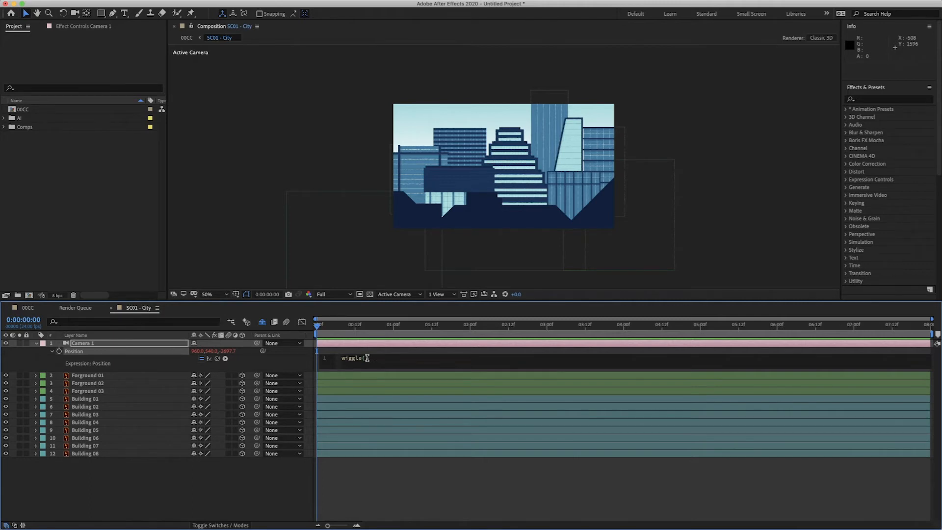
{"action": "type", "text": "5,5,"}
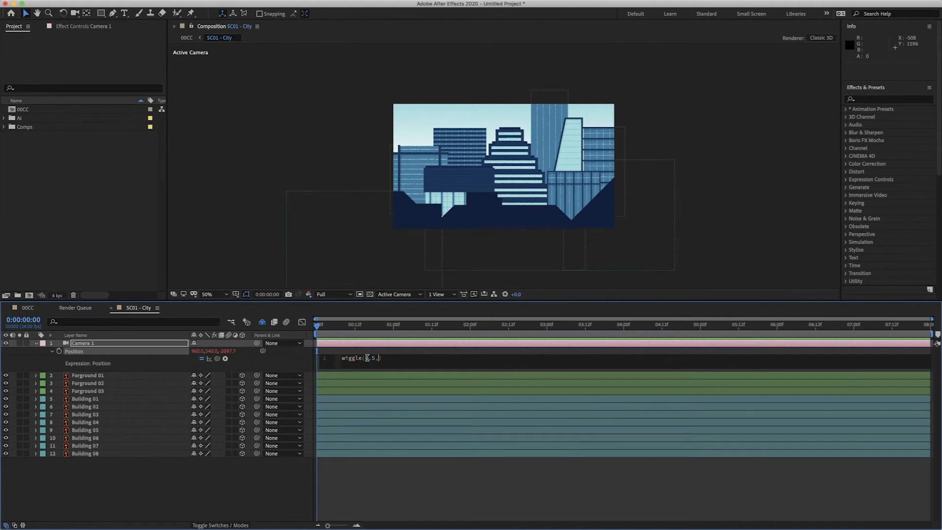
{"action": "left_click", "coordinate": [397, 324]}
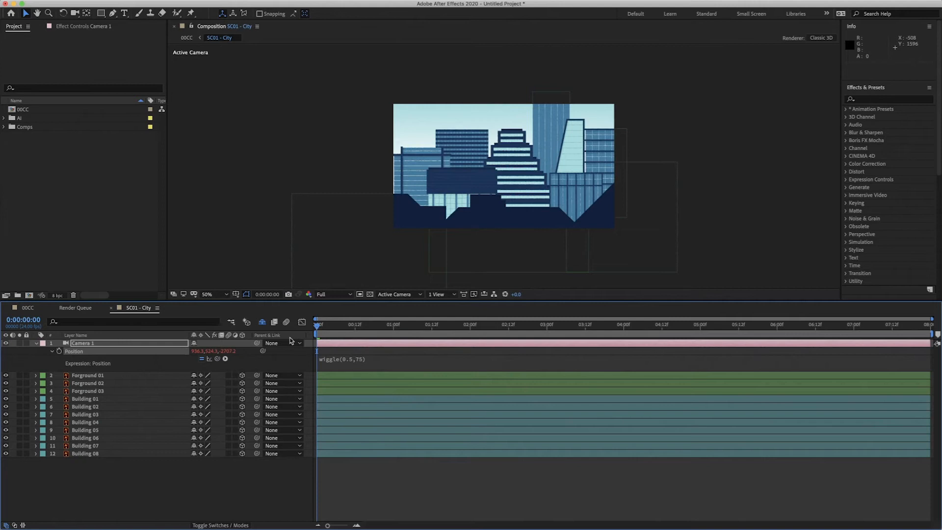
{"action": "mouse_move", "coordinate": [290, 340]}
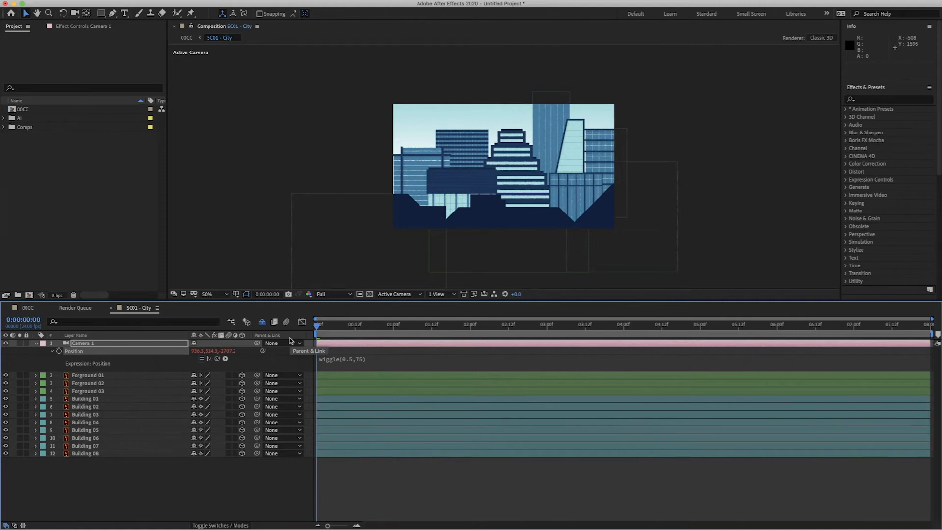
{"action": "key", "text": "space"}
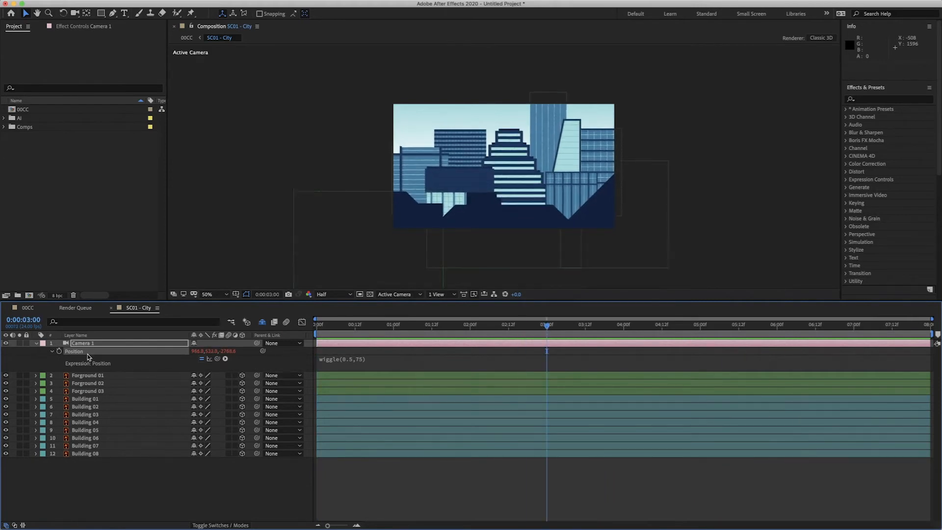
Expand Camera 1's options, switch Depth of Field on, and split the viewer into 2 Views
{"action": "left_click", "coordinate": [44, 351]}
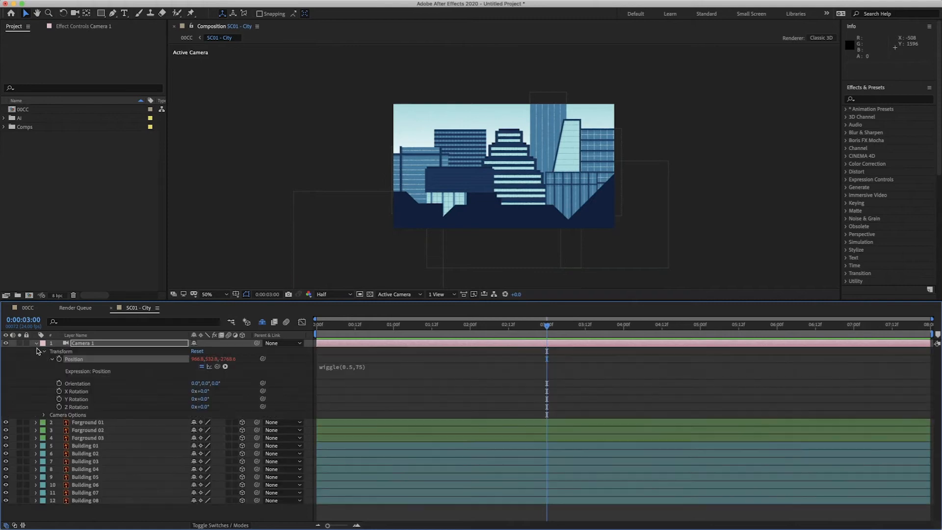
{"action": "left_click", "coordinate": [43, 350]}
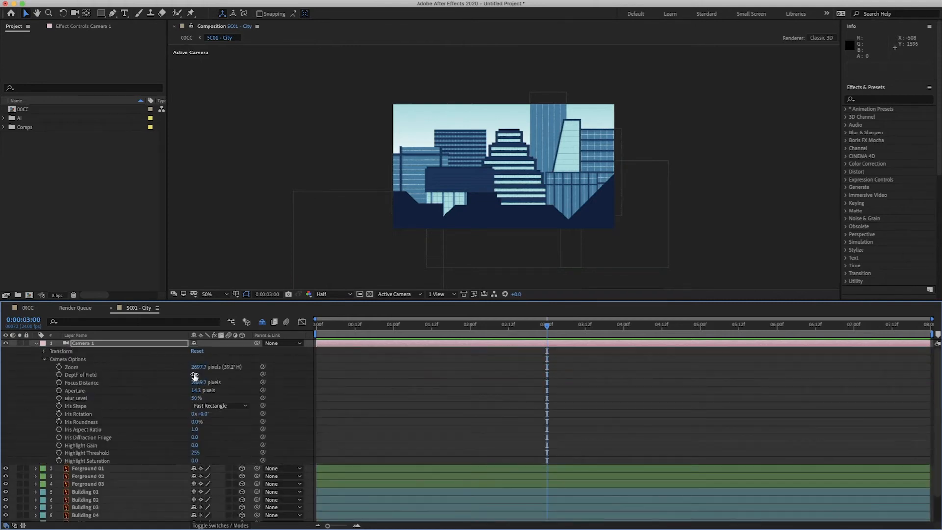
{"action": "left_click", "coordinate": [195, 374]}
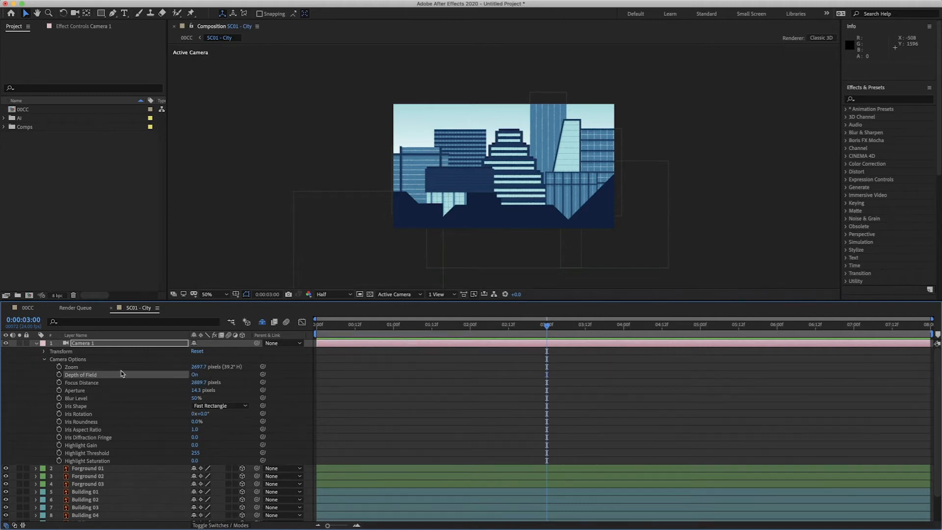
{"action": "left_click", "coordinate": [439, 294]}
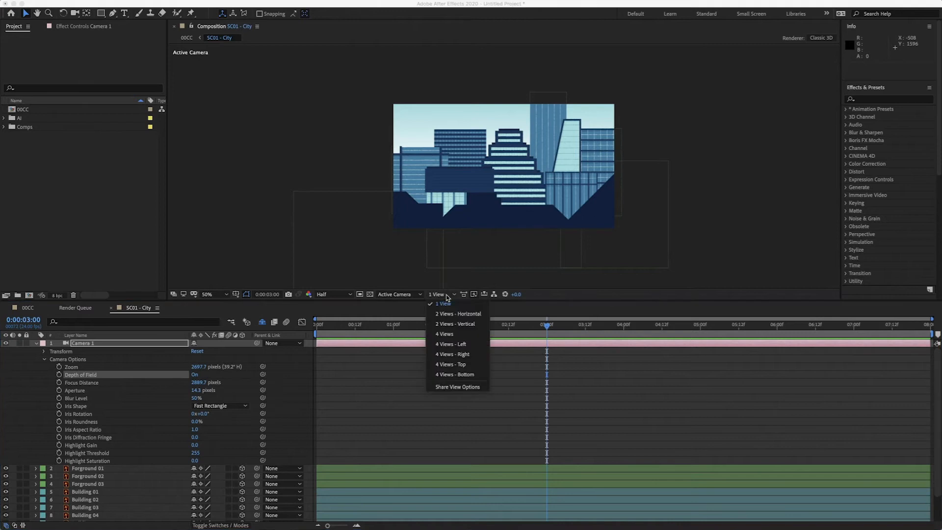
{"action": "left_click", "coordinate": [457, 313]}
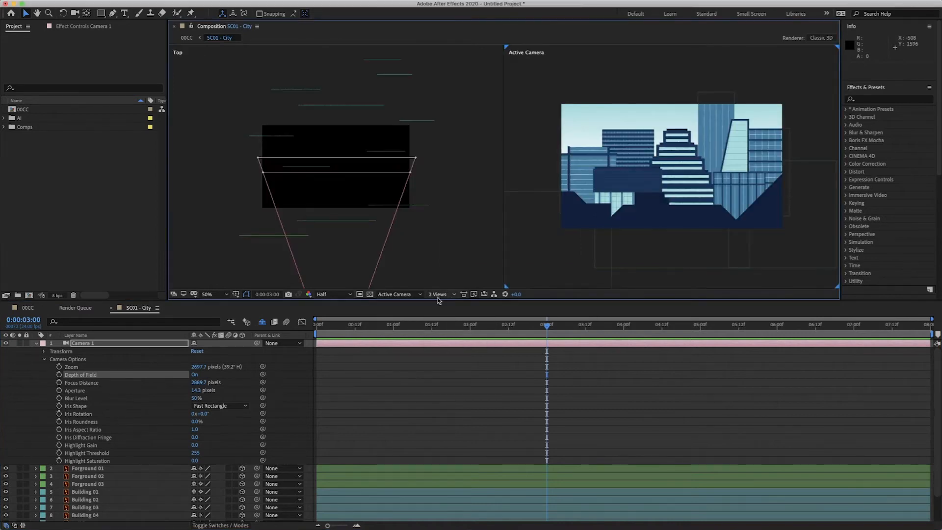
{"action": "mouse_move", "coordinate": [276, 163]}
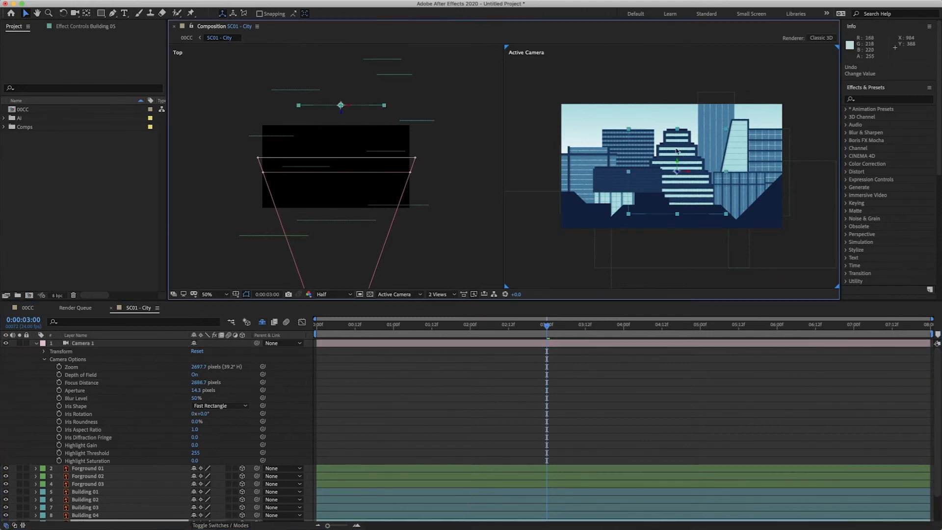
{"action": "mouse_move", "coordinate": [356, 118]}
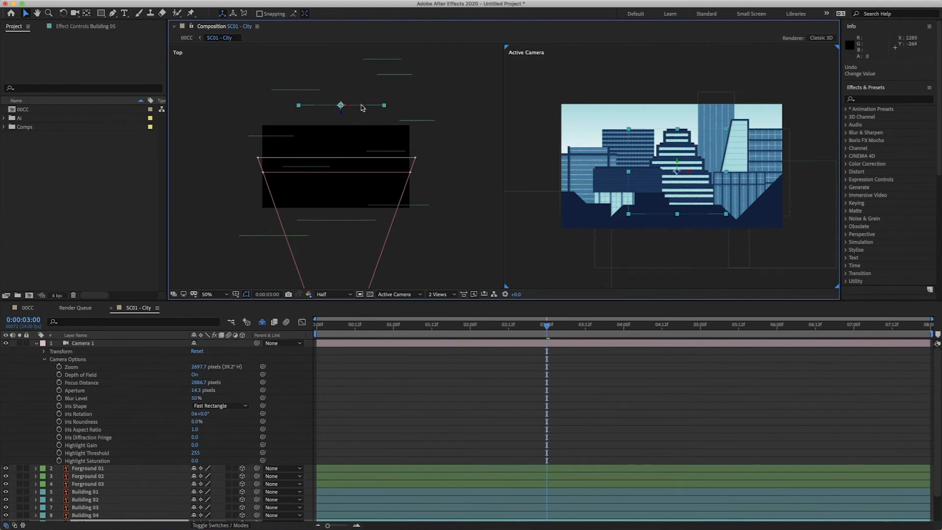
{"action": "mouse_move", "coordinate": [190, 396]}
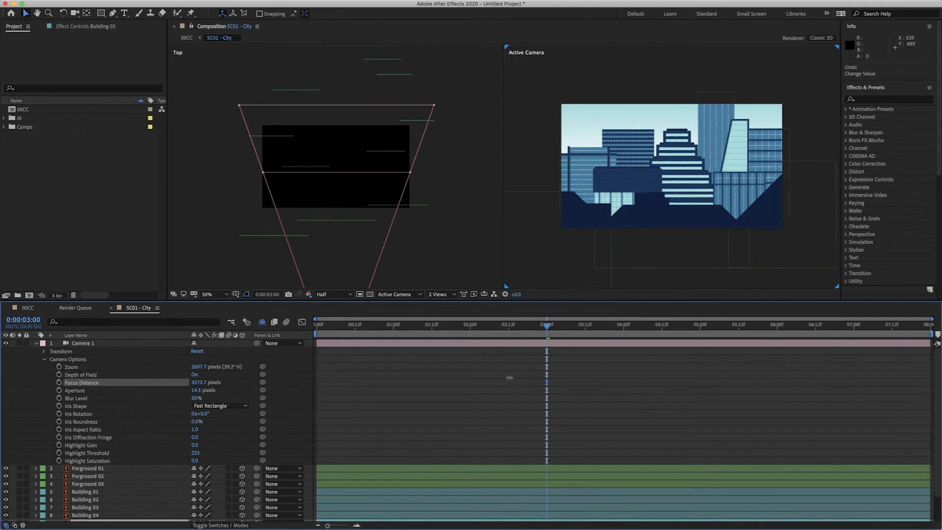
Set Camera 1's Blur Level to 100% and raise its Aperture to 500 px
{"action": "double_click", "coordinate": [83, 343]}
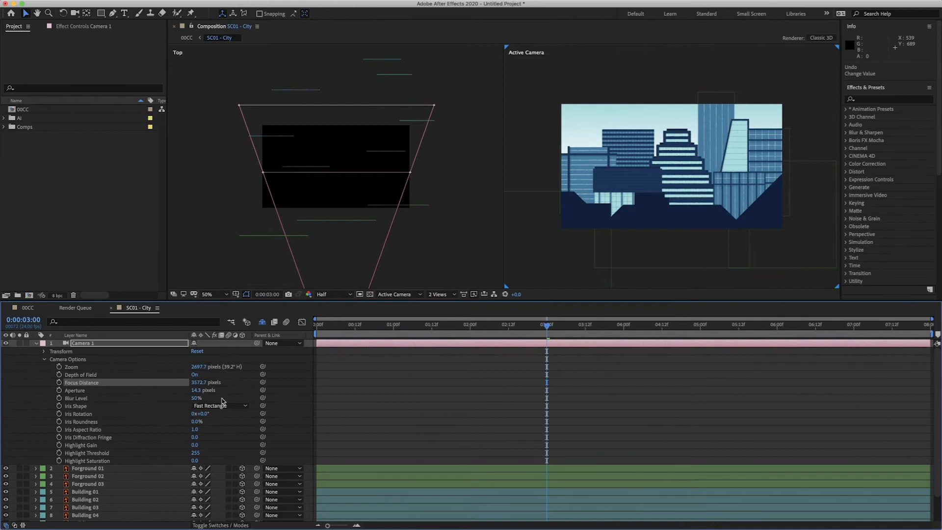
{"action": "left_click", "coordinate": [198, 398]}
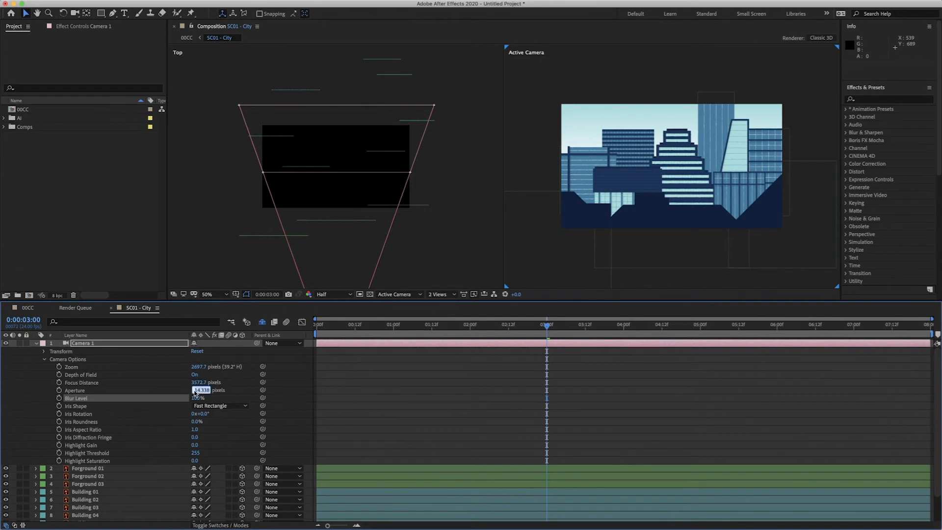
{"action": "type", "text": "100.0"}
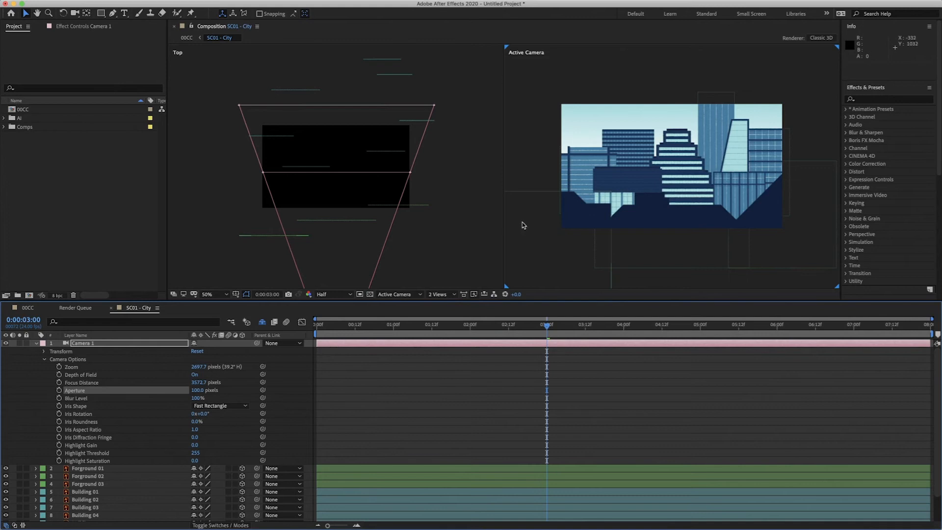
{"action": "left_click", "coordinate": [200, 389]}
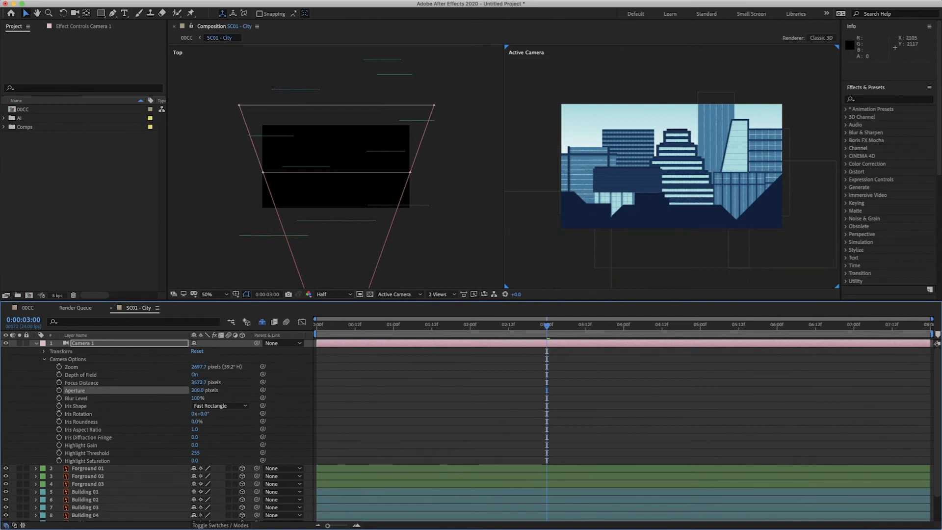
{"action": "mouse_move", "coordinate": [607, 218]}
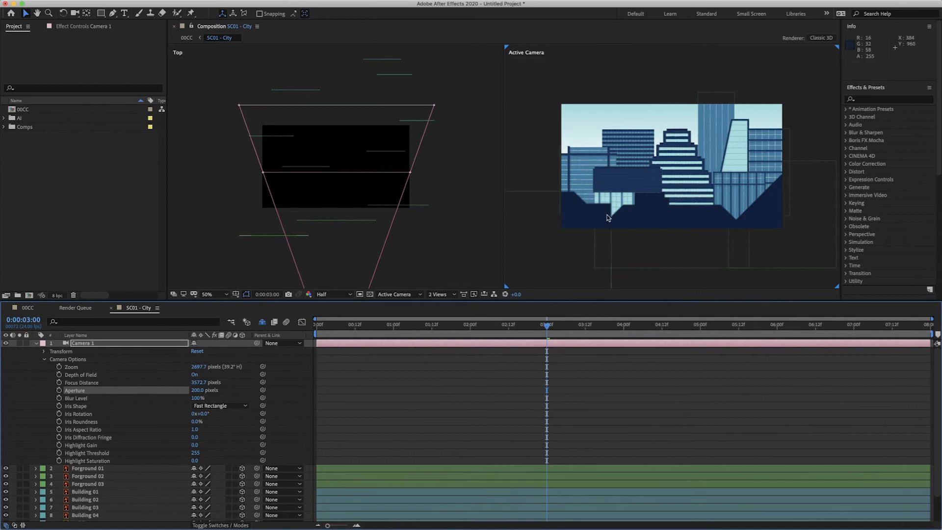
{"action": "mouse_move", "coordinate": [233, 428]}
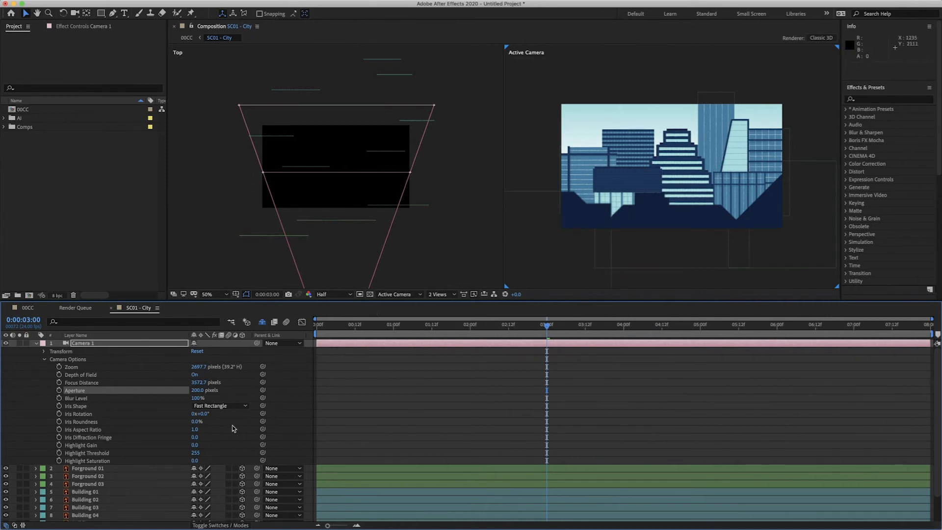
{"action": "double_click", "coordinate": [204, 390]}
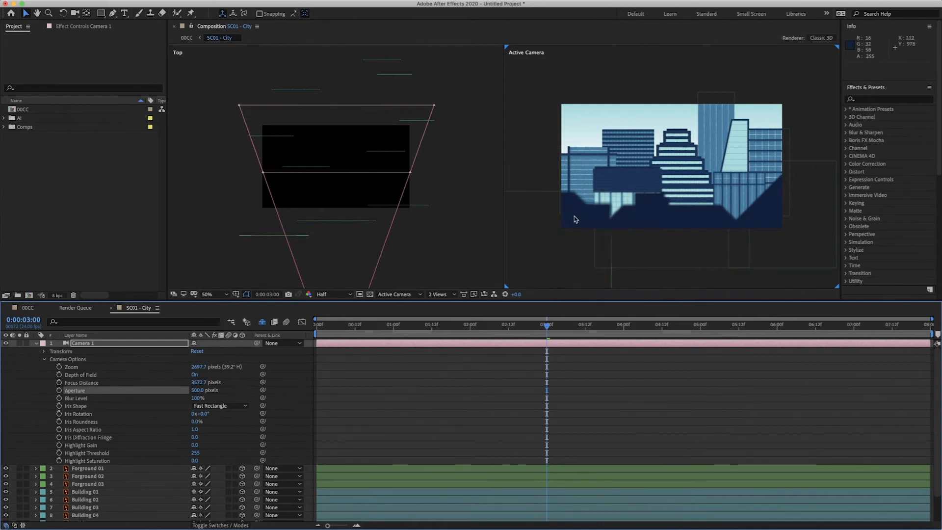
{"action": "mouse_move", "coordinate": [726, 223]}
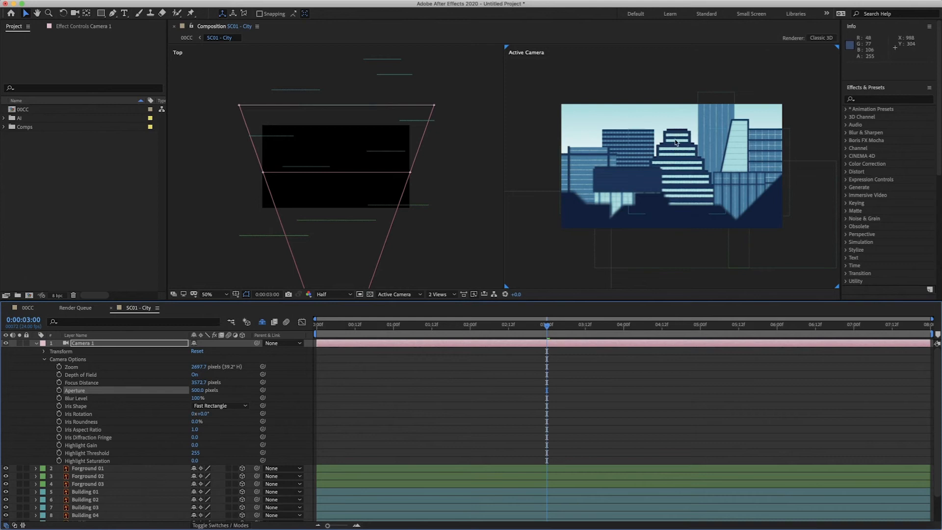
{"action": "mouse_move", "coordinate": [712, 120]}
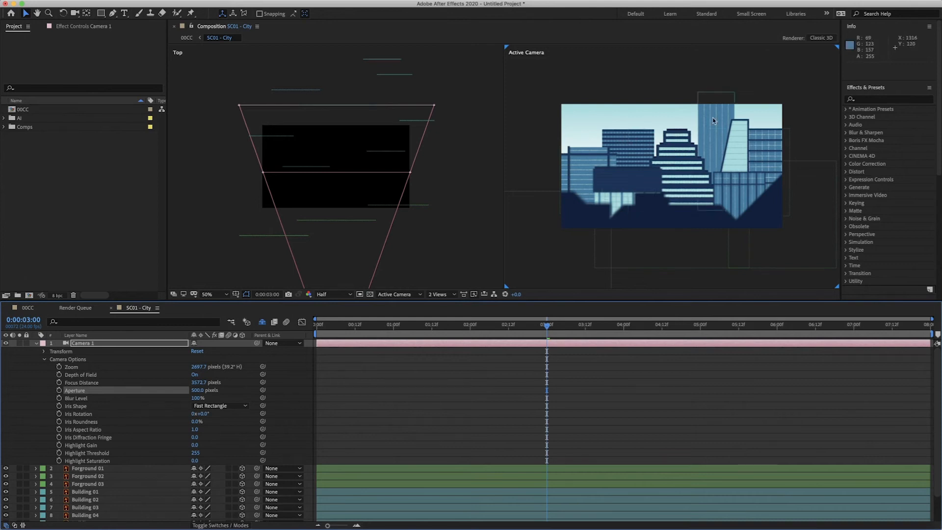
{"action": "left_click", "coordinate": [200, 390]}
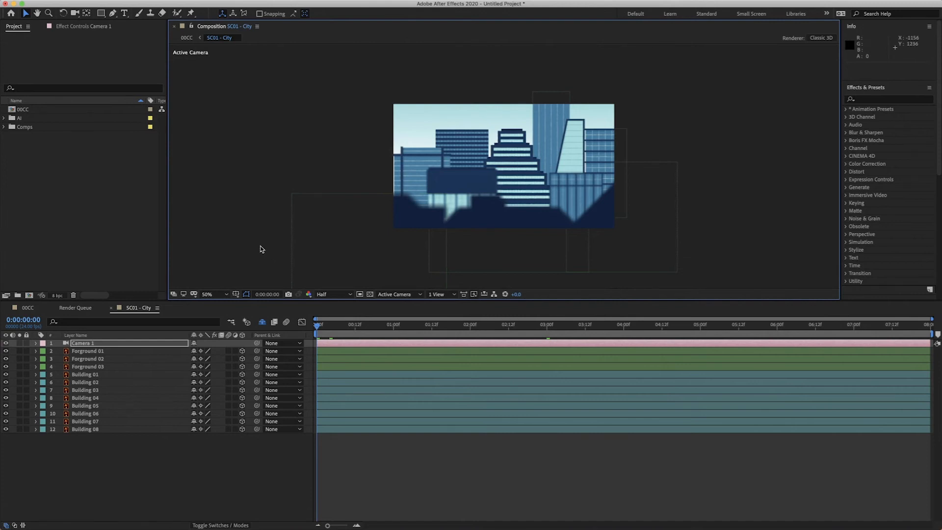
Reveal Camera 1's Position property at the 0:00:04:00 mark
{"action": "key", "text": "space"}
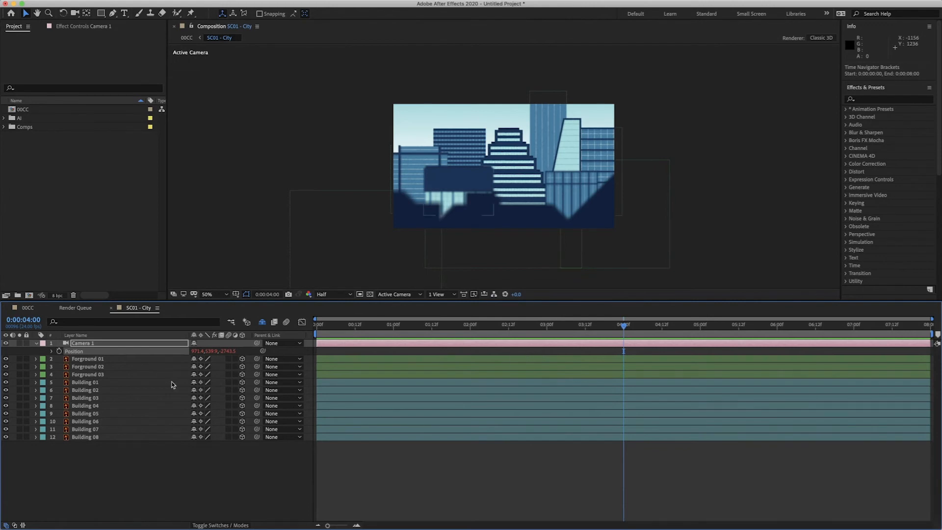
Parent Camera 1 to Null 1, separate its position, and keyframe X Position at 960 and -2000
{"action": "right_click", "coordinate": [75, 351]}
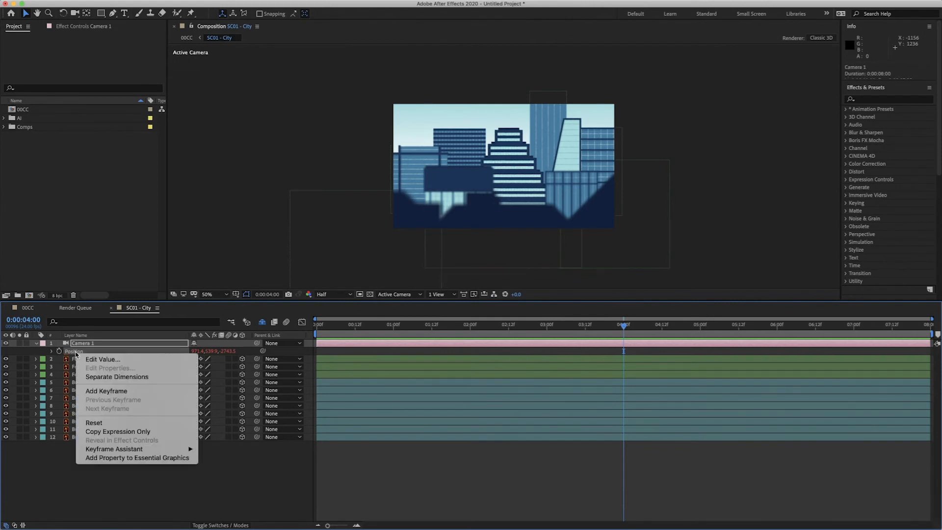
{"action": "mouse_move", "coordinate": [117, 377]}
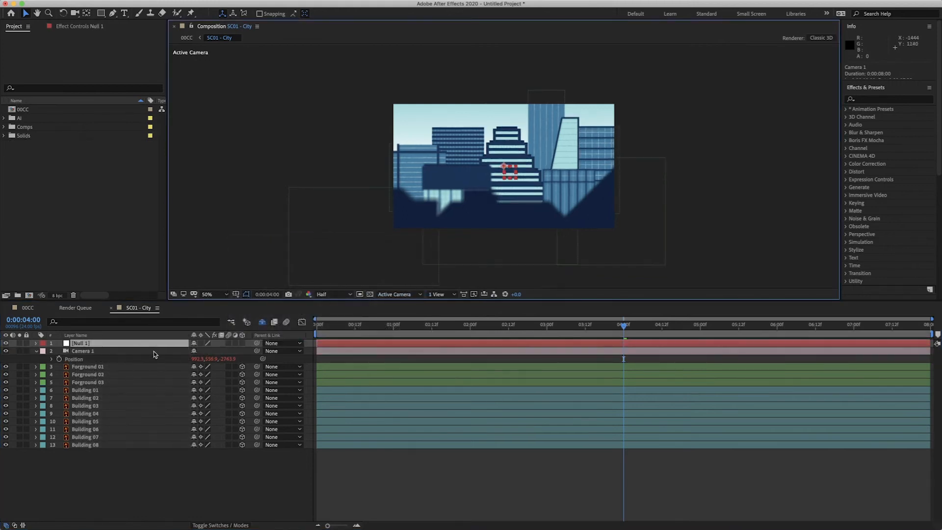
{"action": "left_click", "coordinate": [83, 350]}
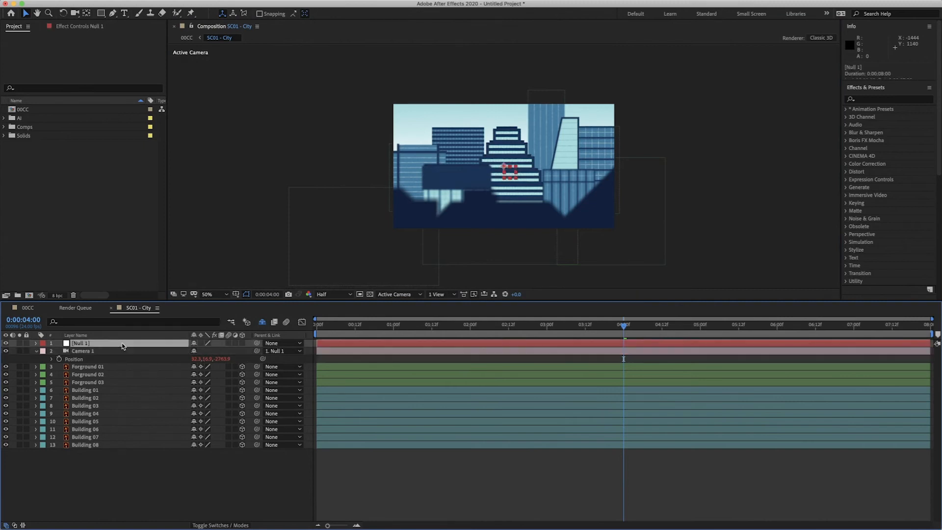
{"action": "right_click", "coordinate": [74, 358]}
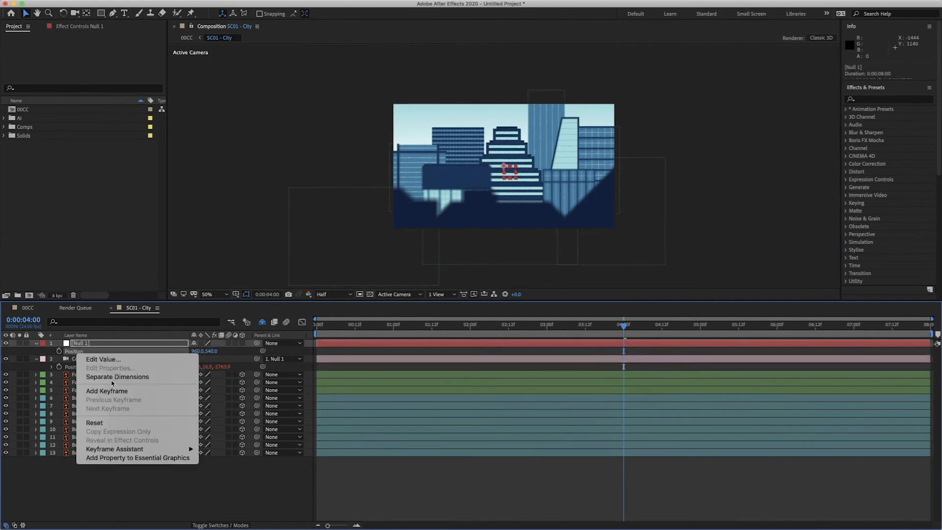
{"action": "left_click", "coordinate": [117, 376]}
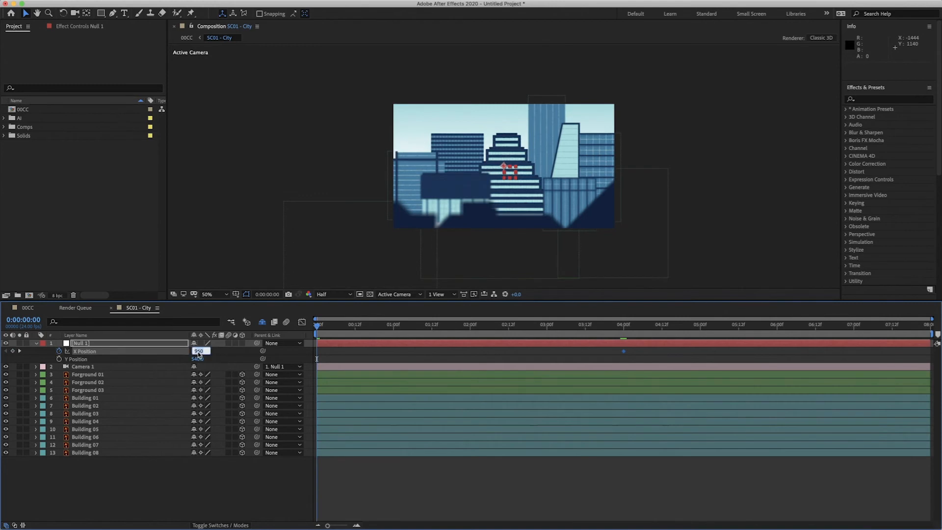
{"action": "type", "text": "960"}
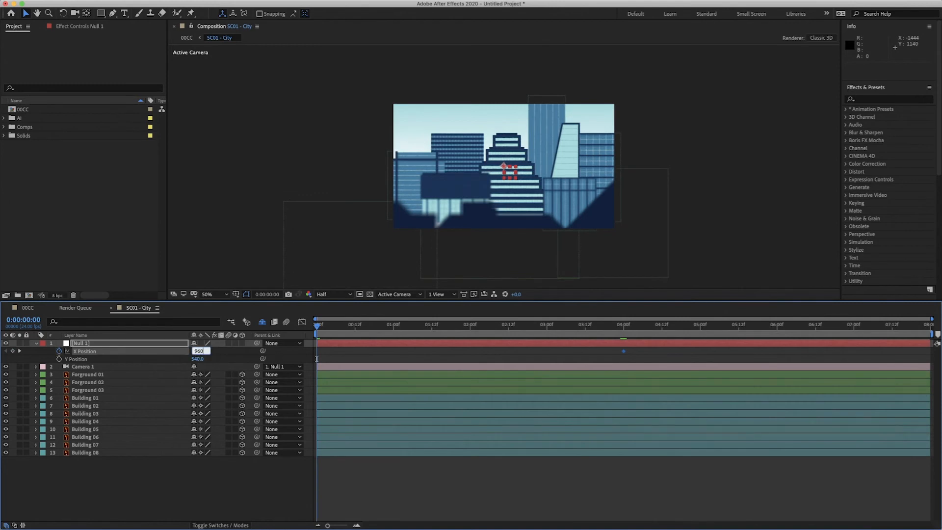
{"action": "type", "text": "-2000"}
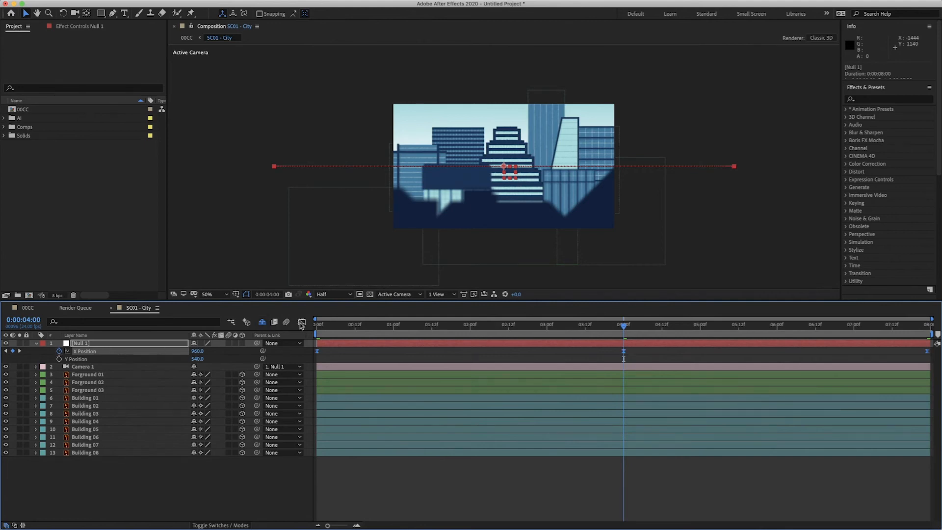
In the Graph Editor, drag the Bezier handles of Null 1's first and last X Position keyframes
{"action": "left_click", "coordinate": [302, 322]}
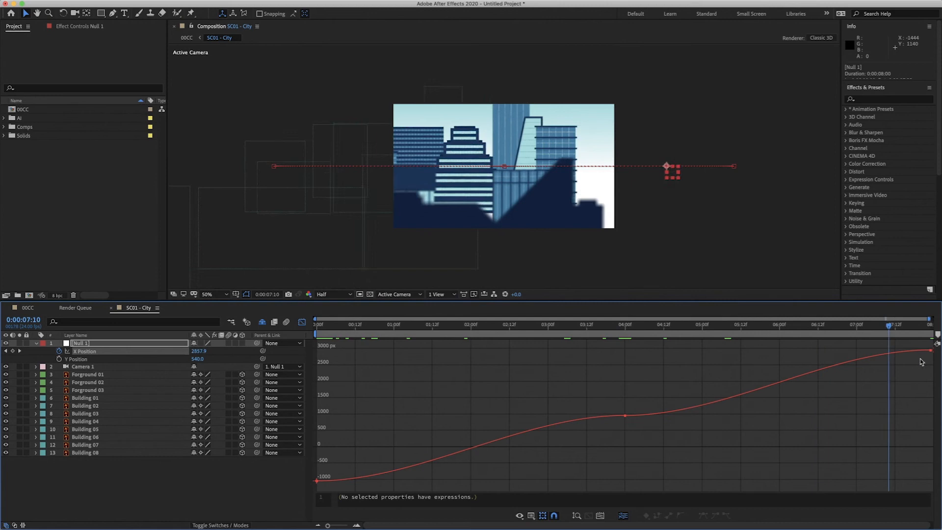
{"action": "left_click_drag", "start_coordinate": [895, 324], "coordinate": [856, 324]}
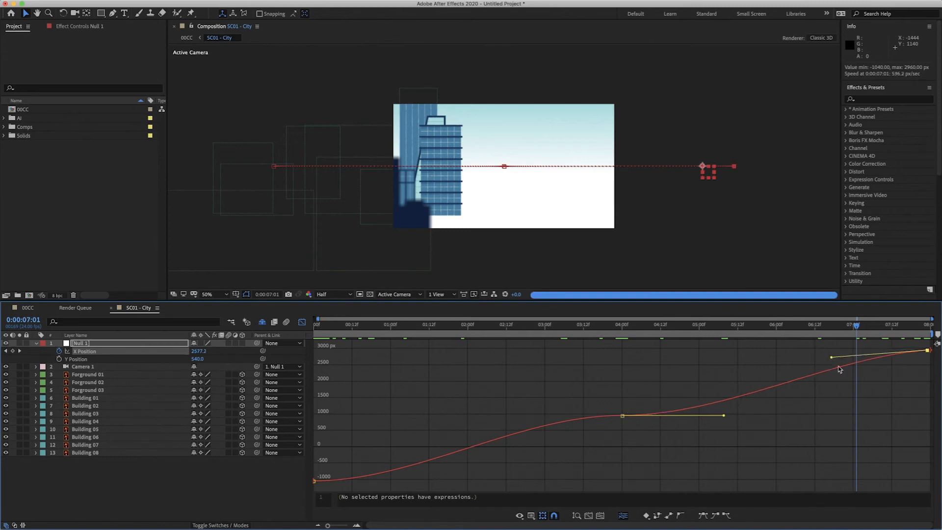
{"action": "left_click_drag", "start_coordinate": [838, 358], "coordinate": [920, 413]}
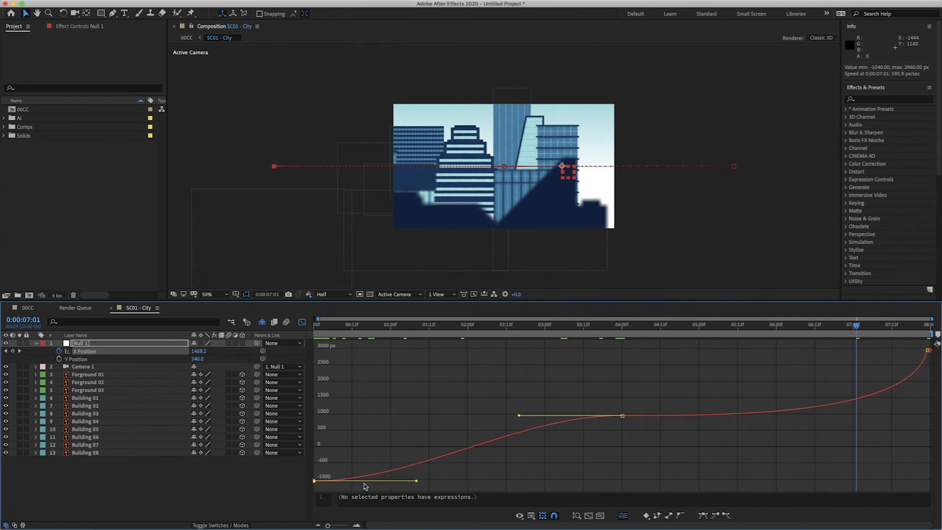
{"action": "left_click_drag", "start_coordinate": [415, 481], "coordinate": [339, 419]}
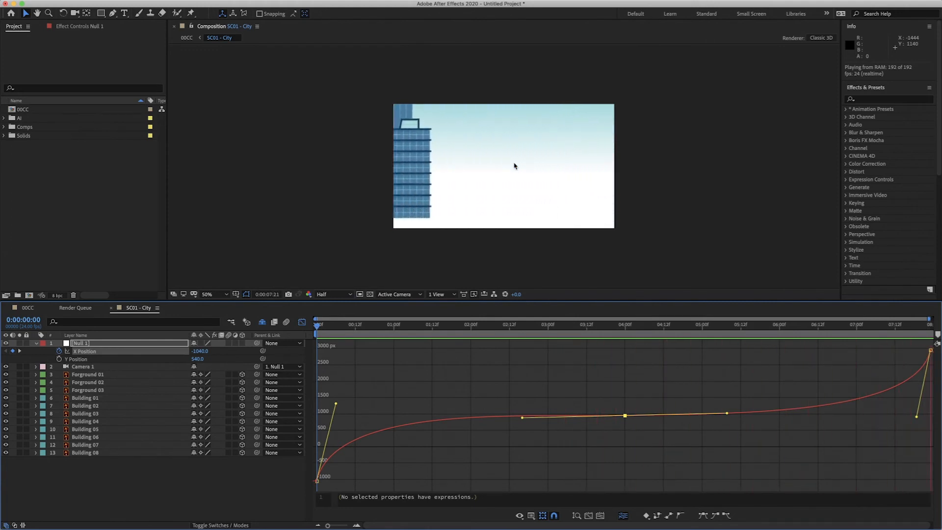
Draw a dark blue rectangle shape layer, set its Z position to -1200, and slide it into frame
{"action": "left_click", "coordinate": [317, 324]}
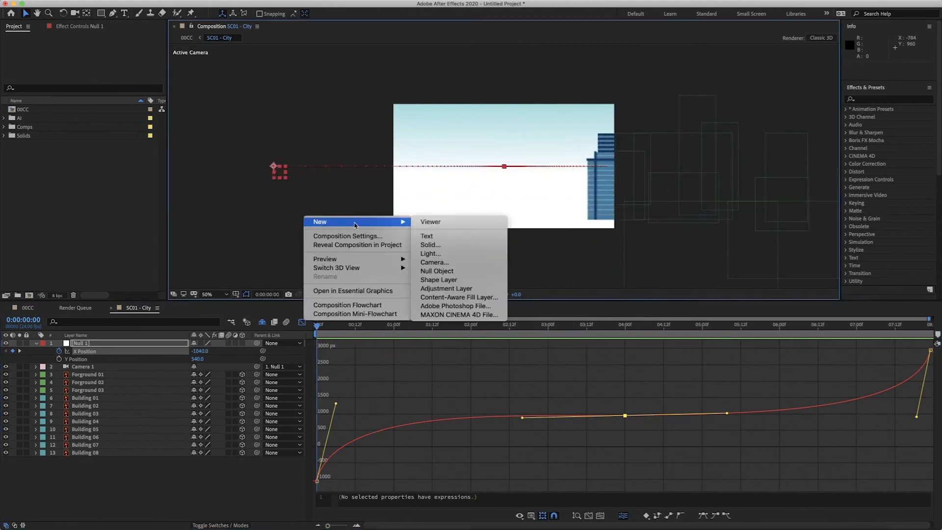
{"action": "left_click", "coordinate": [438, 279]}
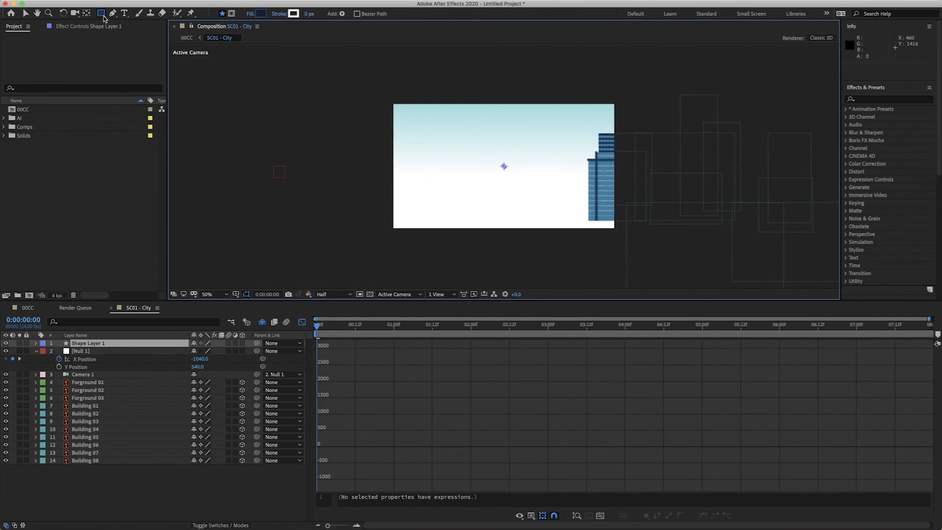
{"action": "left_click_drag", "start_coordinate": [394, 105], "coordinate": [613, 228]}
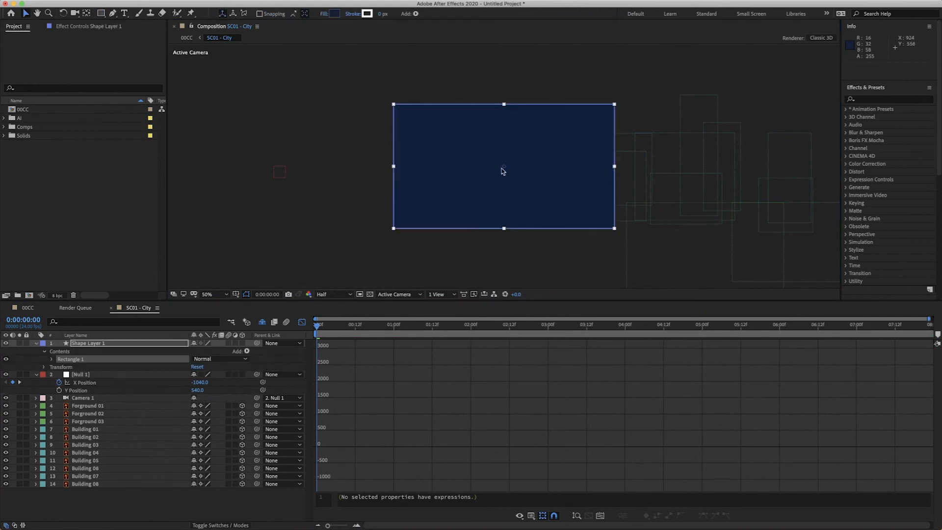
{"action": "mouse_move", "coordinate": [554, 201]}
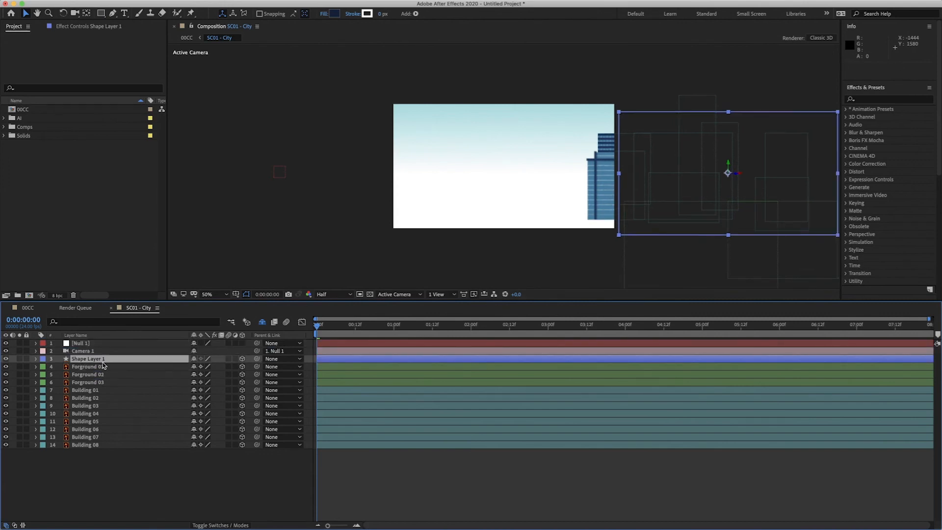
{"action": "left_click", "coordinate": [35, 359]}
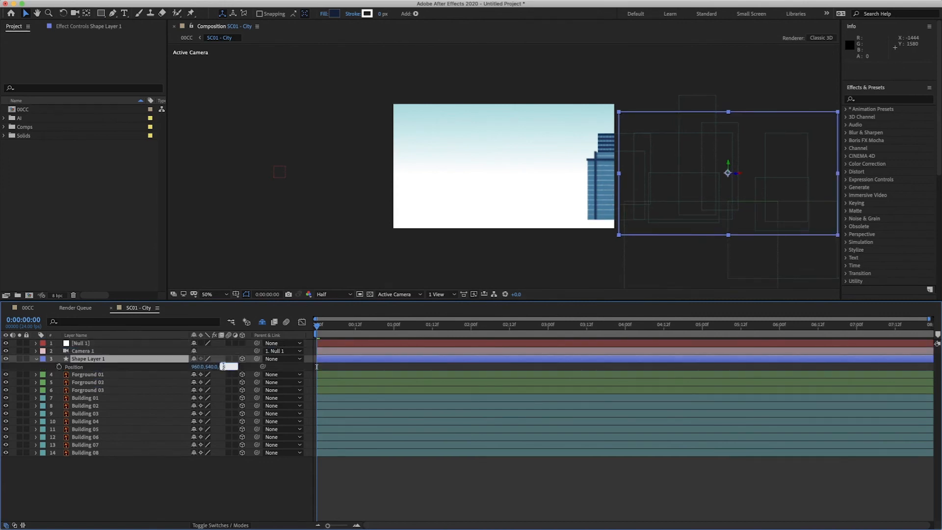
{"action": "type", "text": "-1200.0"}
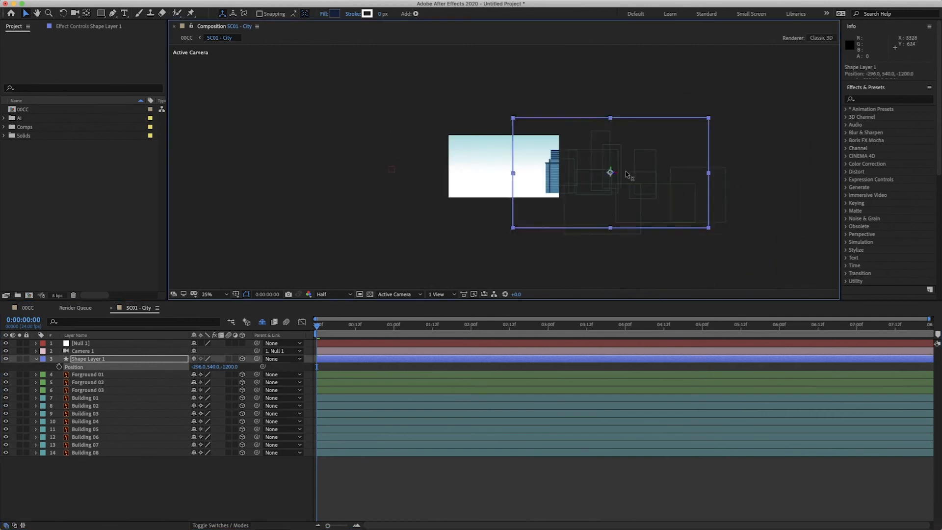
{"action": "left_click_drag", "start_coordinate": [610, 173], "coordinate": [460, 173]}
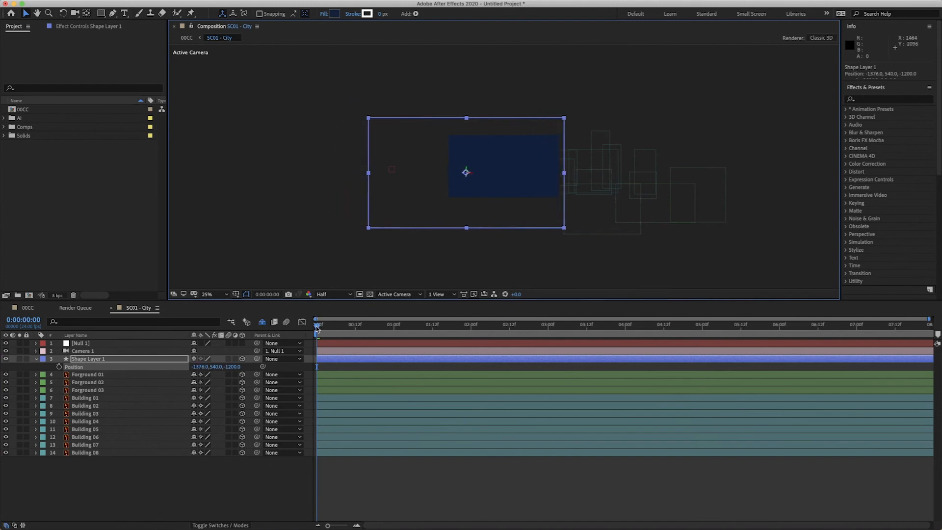
Move the rectangle copy to the end of the pan and check the framing there
{"action": "left_click", "coordinate": [500, 325]}
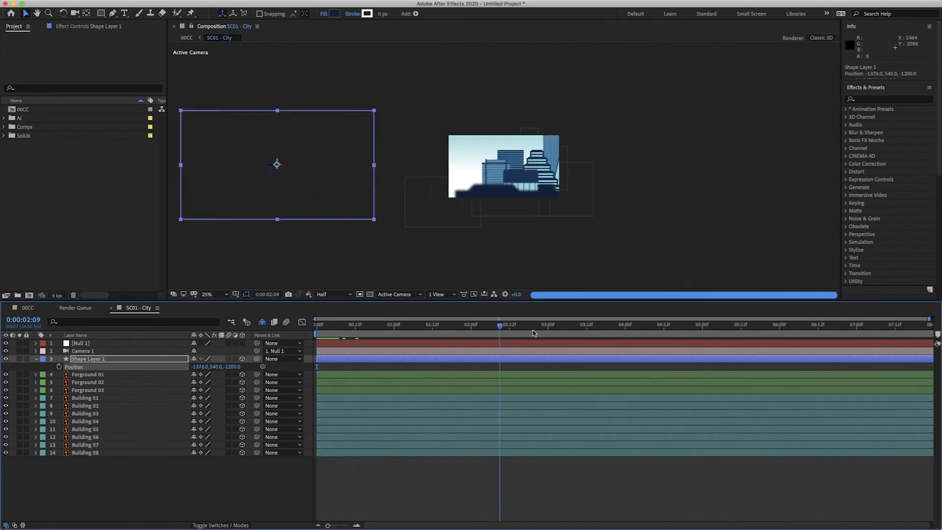
{"action": "left_click", "coordinate": [927, 324]}
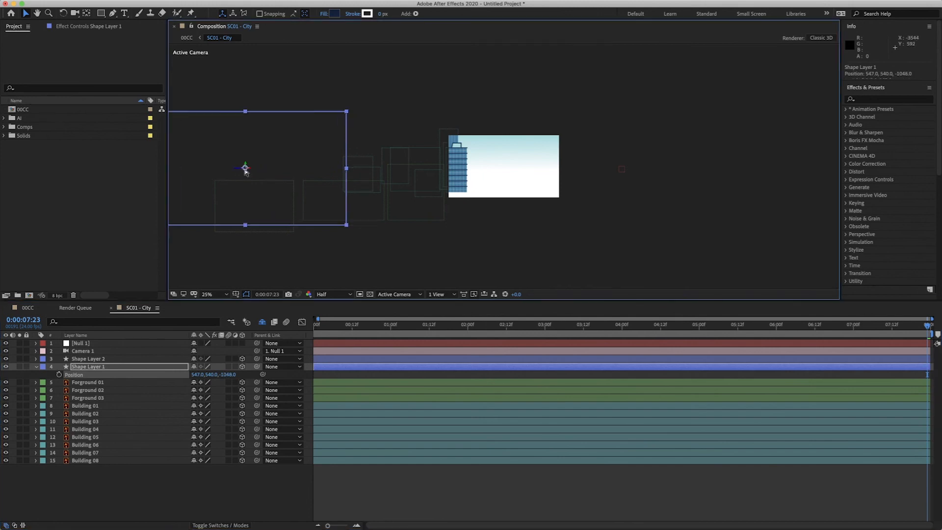
{"action": "left_click_drag", "start_coordinate": [244, 167], "coordinate": [274, 173]}
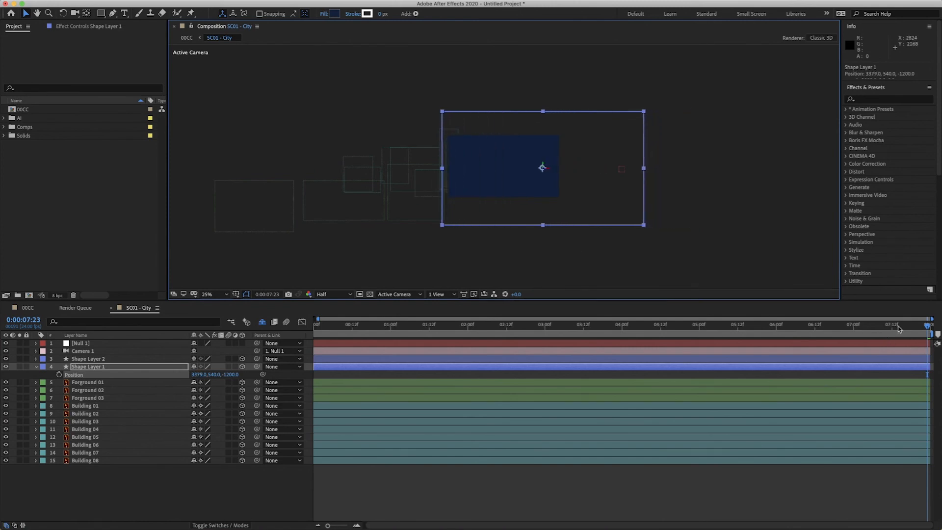
{"action": "left_click_drag", "start_coordinate": [894, 329], "coordinate": [875, 329]}
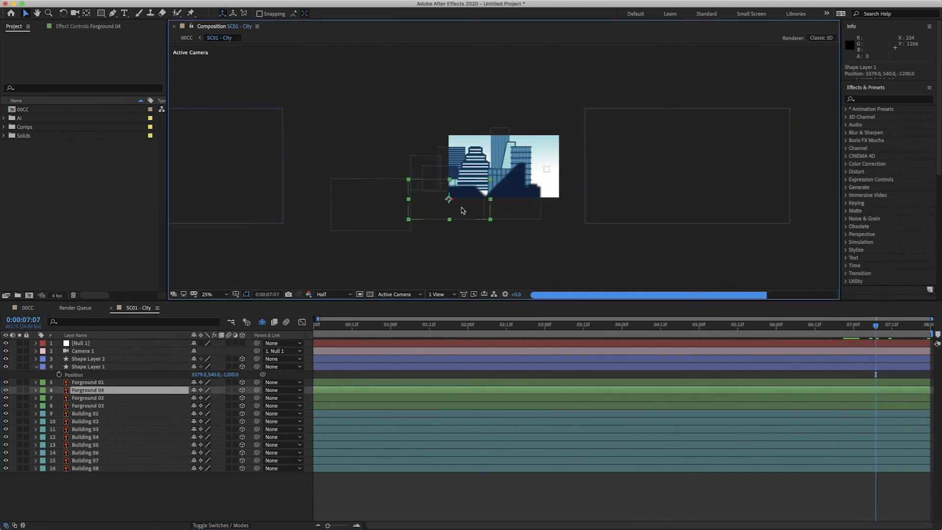
Move the copied foreground shape into the end-of-pan framing and check another moment
{"action": "left_click_drag", "start_coordinate": [450, 198], "coordinate": [576, 198]}
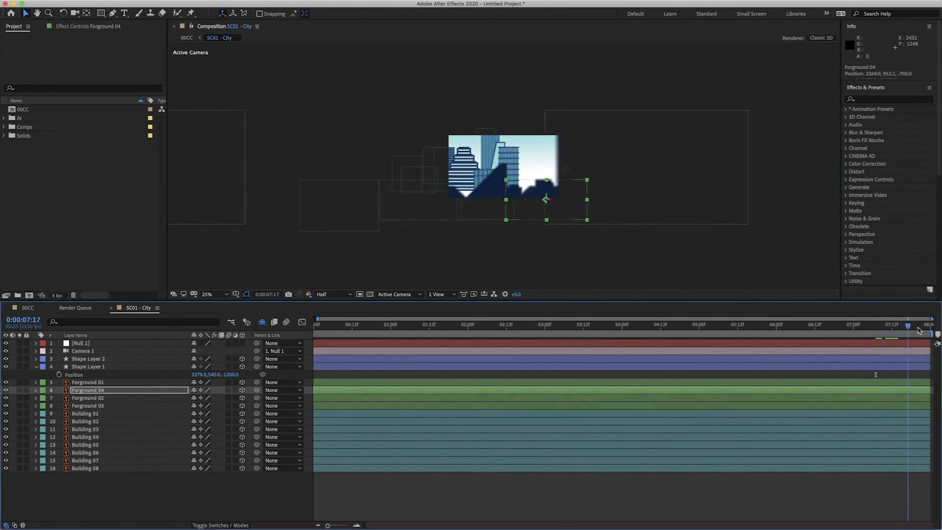
{"action": "left_click", "coordinate": [738, 324]}
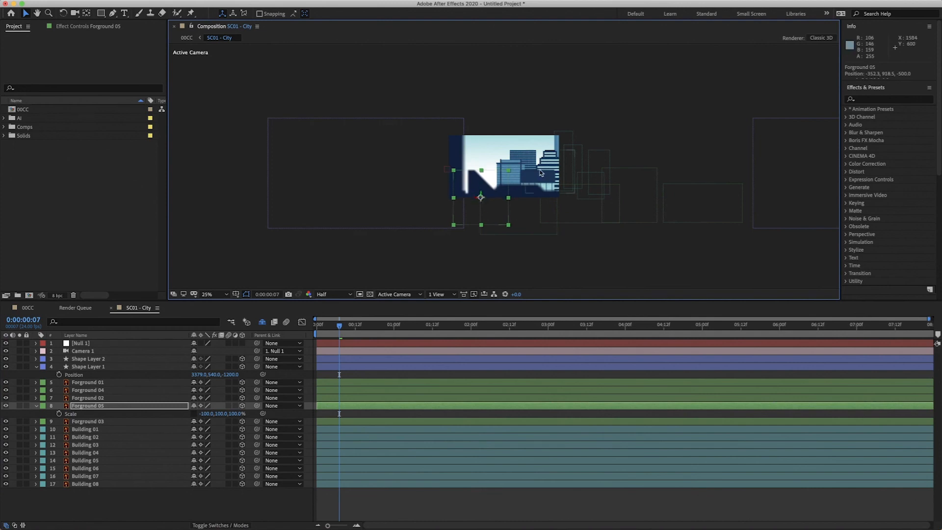
Copy a building and move Building 09 lower left and closer to the camera
{"action": "left_click", "coordinate": [85, 468]}
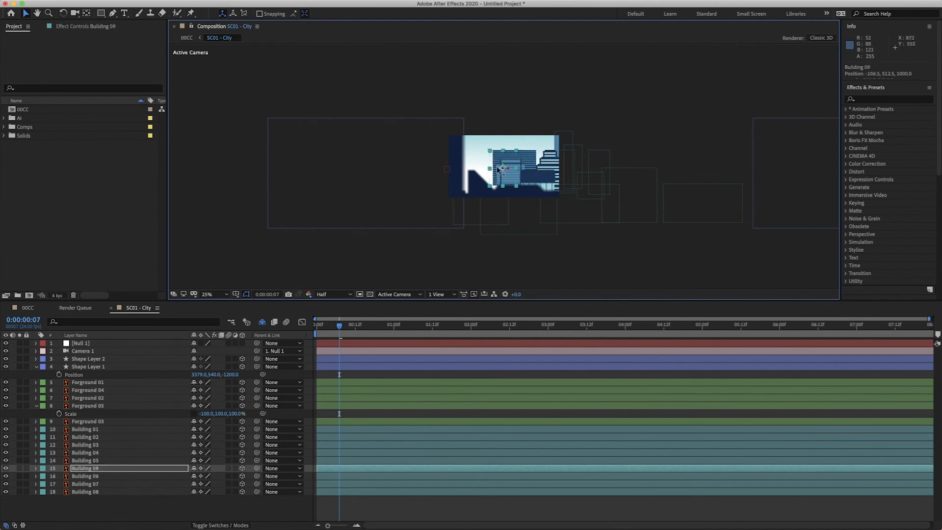
{"action": "left_click_drag", "start_coordinate": [505, 166], "coordinate": [474, 166]}
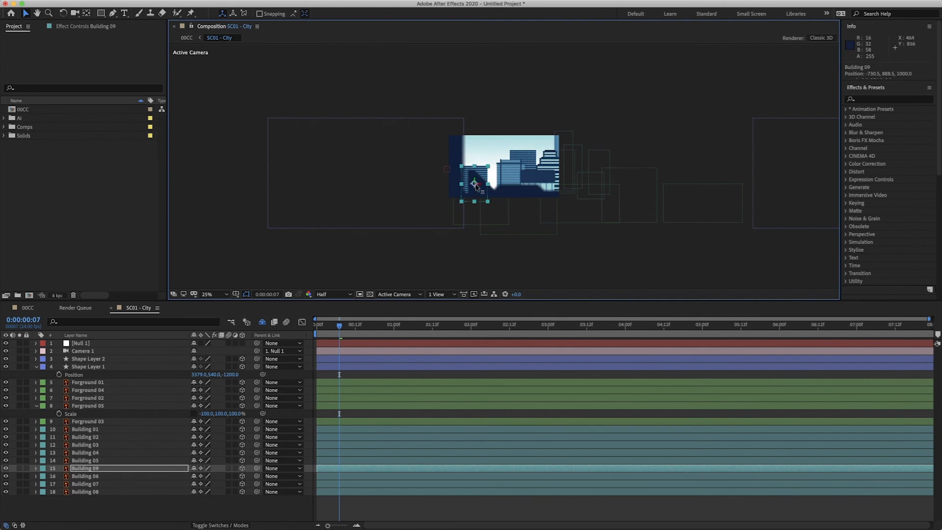
{"action": "left_click_drag", "start_coordinate": [475, 183], "coordinate": [452, 197]}
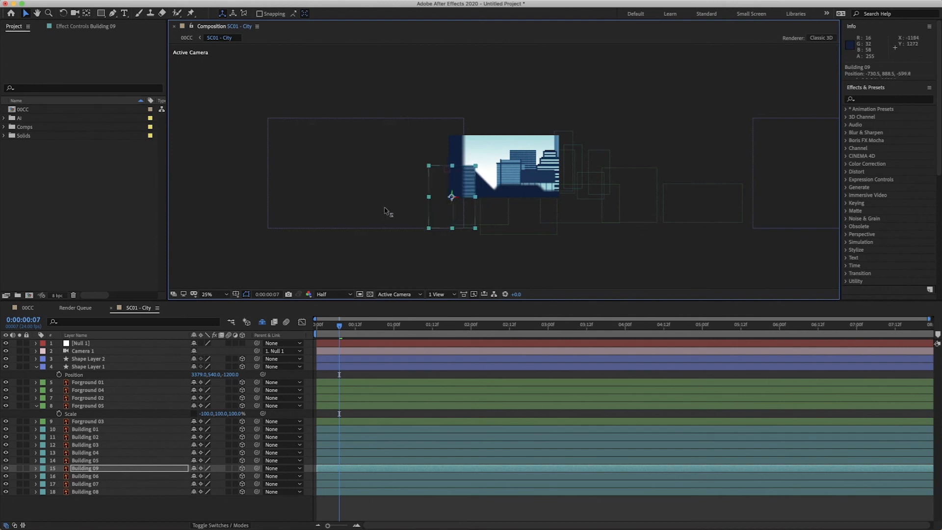
{"action": "left_click_drag", "start_coordinate": [450, 195], "coordinate": [462, 190]}
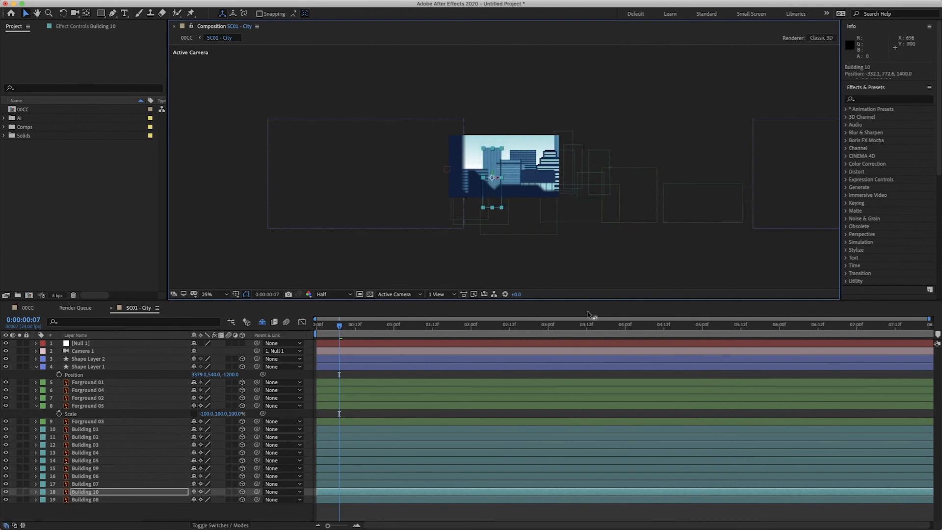
{"action": "left_click", "coordinate": [318, 324]}
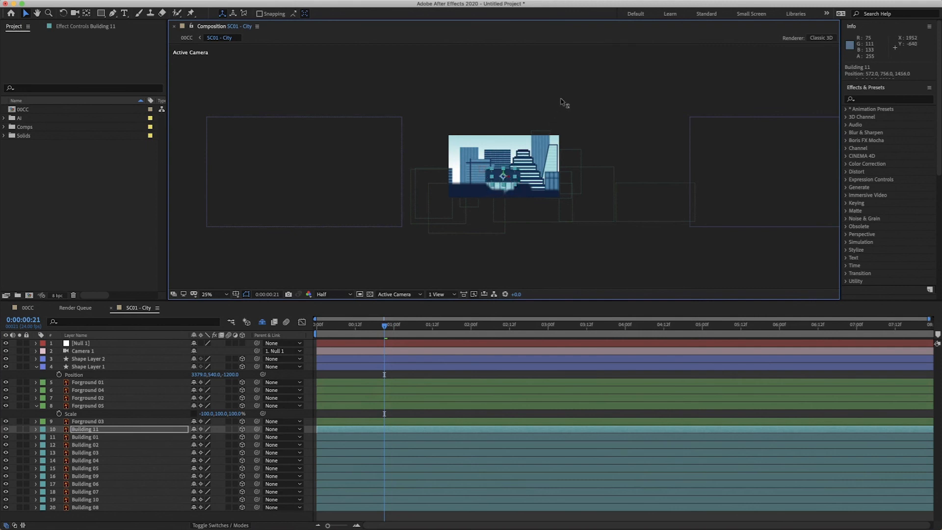
Place Building 11 and Building 12 into skyline gaps, push Building 12 back, then check the pan's end
{"action": "left_click_drag", "start_coordinate": [502, 174], "coordinate": [457, 183]}
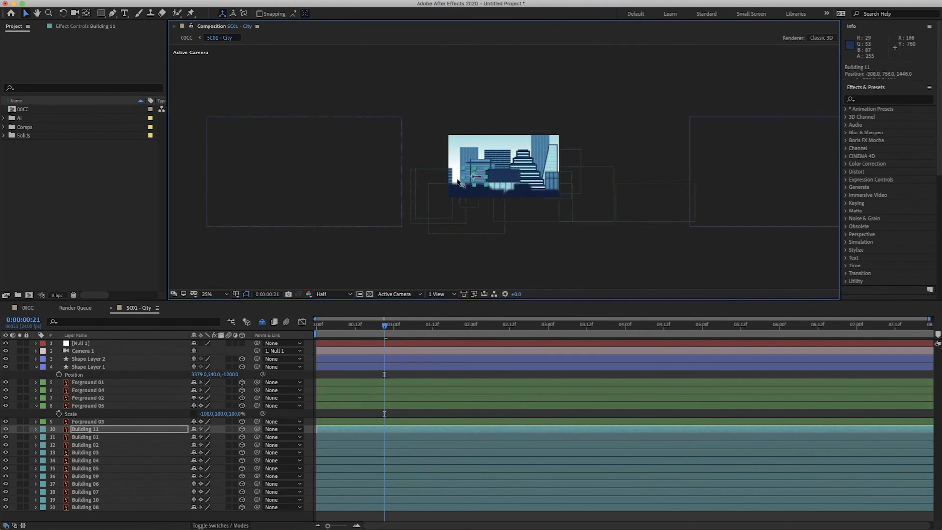
{"action": "left_click_drag", "start_coordinate": [475, 180], "coordinate": [456, 191]}
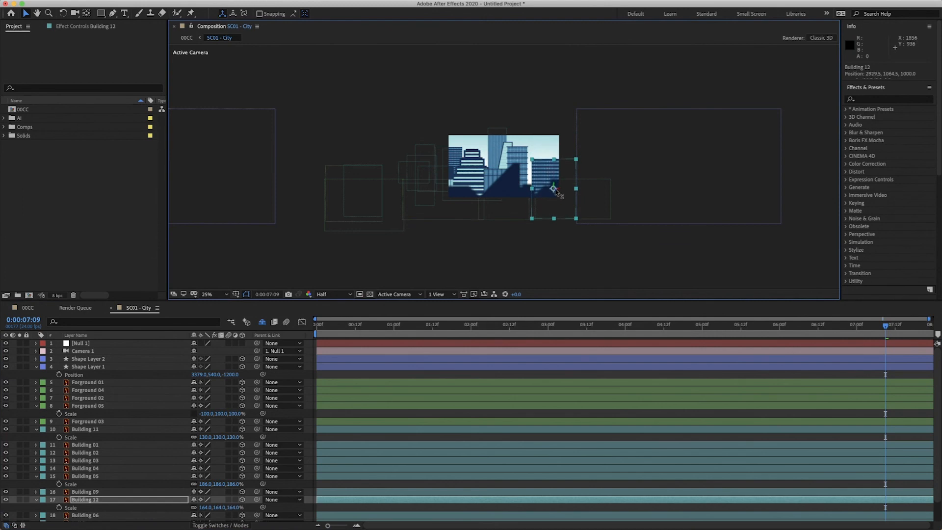
{"action": "left_click_drag", "start_coordinate": [553, 190], "coordinate": [545, 190]}
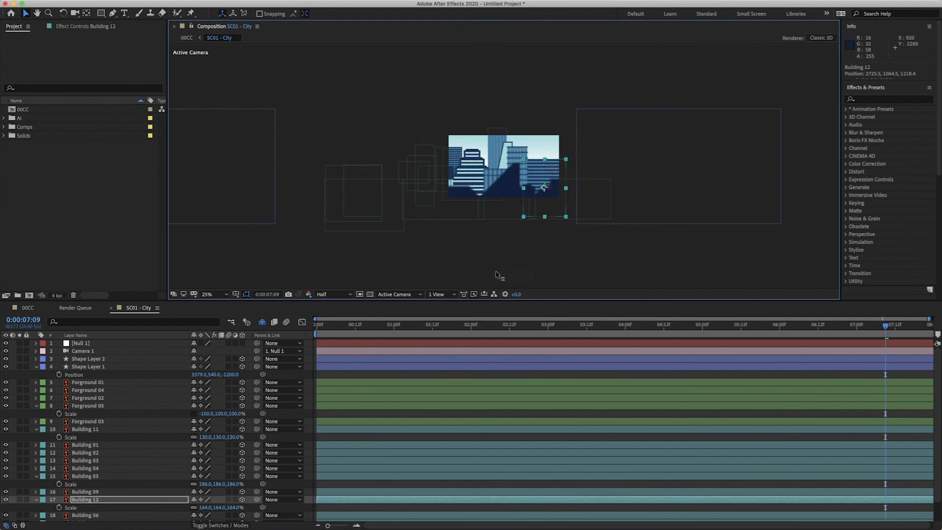
{"action": "left_click_drag", "start_coordinate": [542, 187], "coordinate": [533, 182]}
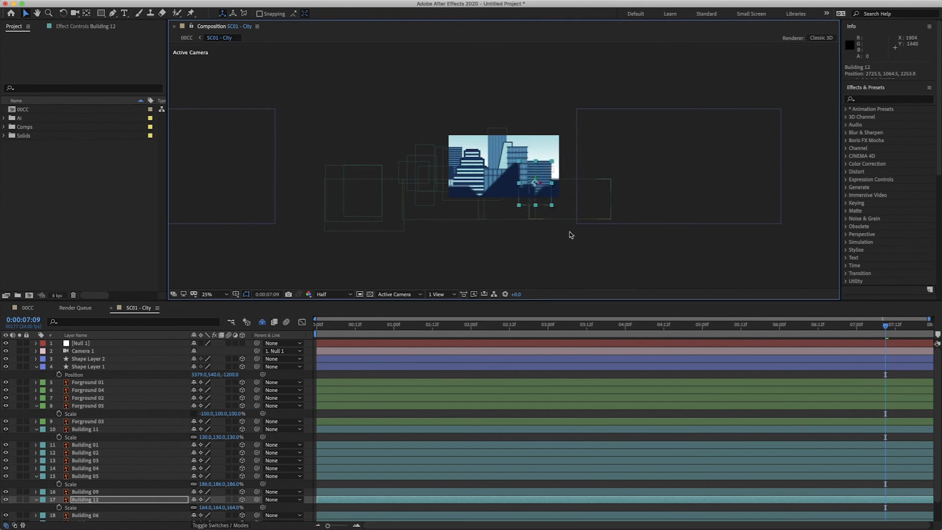
{"action": "left_click_drag", "start_coordinate": [884, 324], "coordinate": [926, 324]}
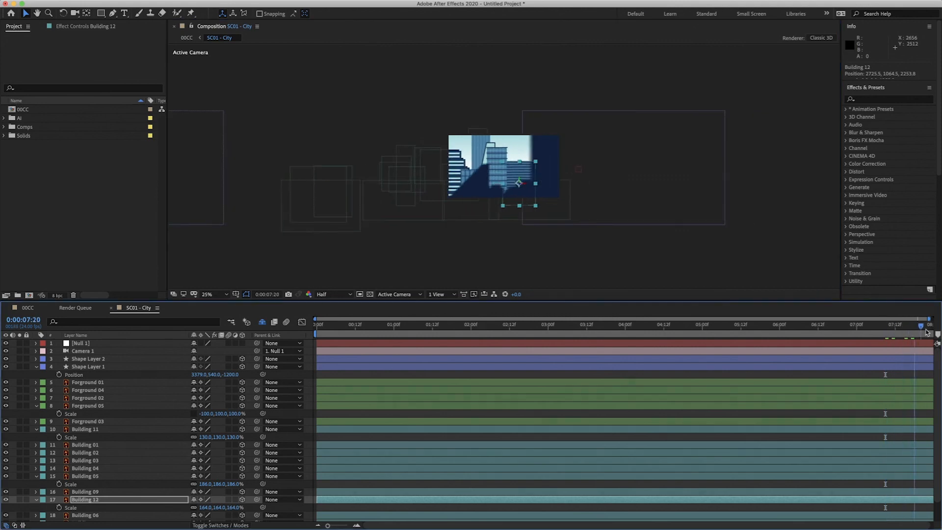
{"action": "left_click_drag", "start_coordinate": [926, 324], "coordinate": [899, 324]}
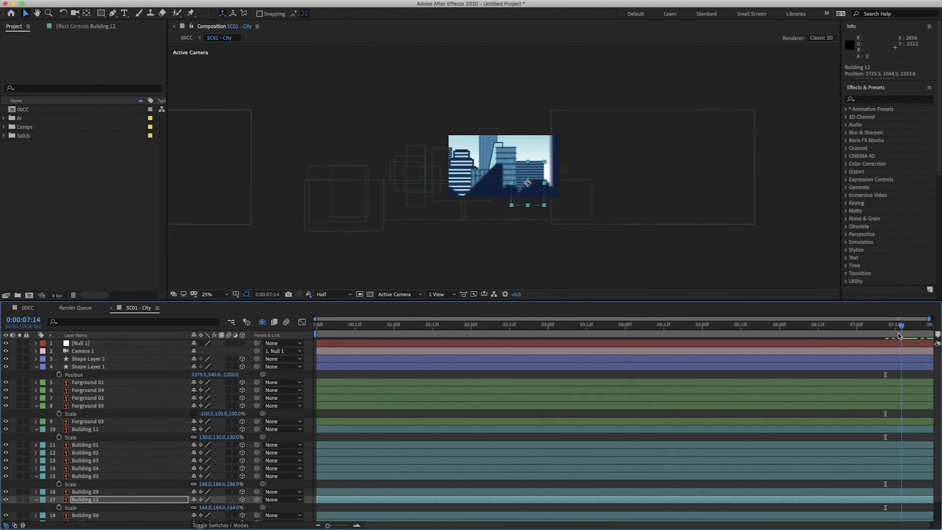
Copy a building as Building 13, shift it into the right-side gap, and return to the start
{"action": "left_click", "coordinate": [88, 421]}
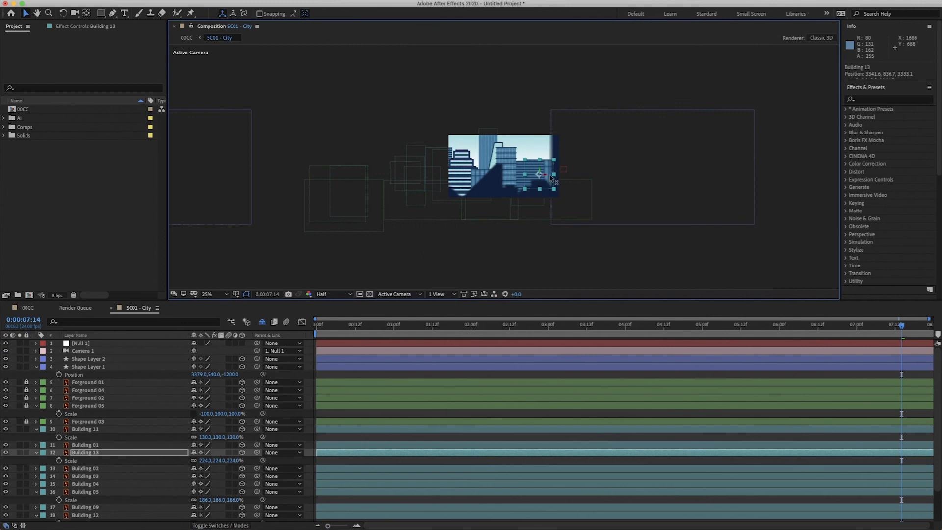
{"action": "left_click_drag", "start_coordinate": [549, 176], "coordinate": [545, 168]}
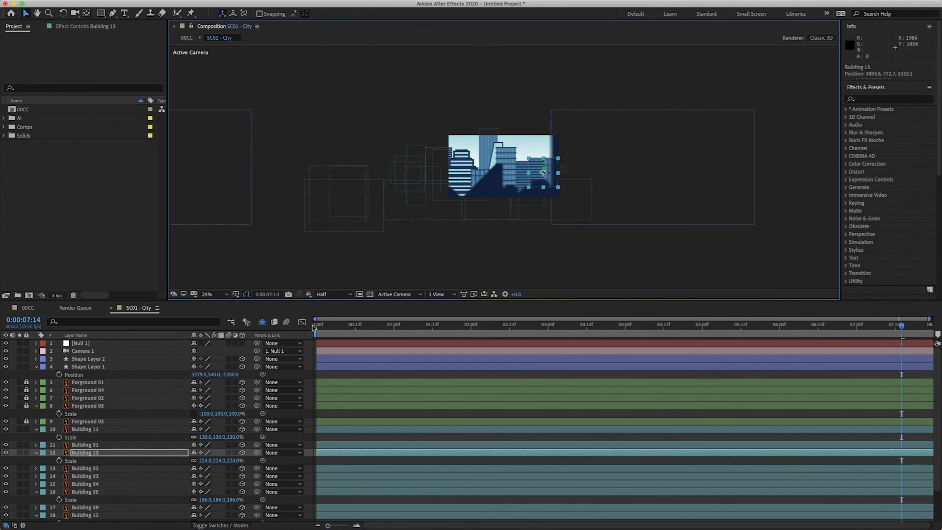
{"action": "left_click", "coordinate": [317, 325]}
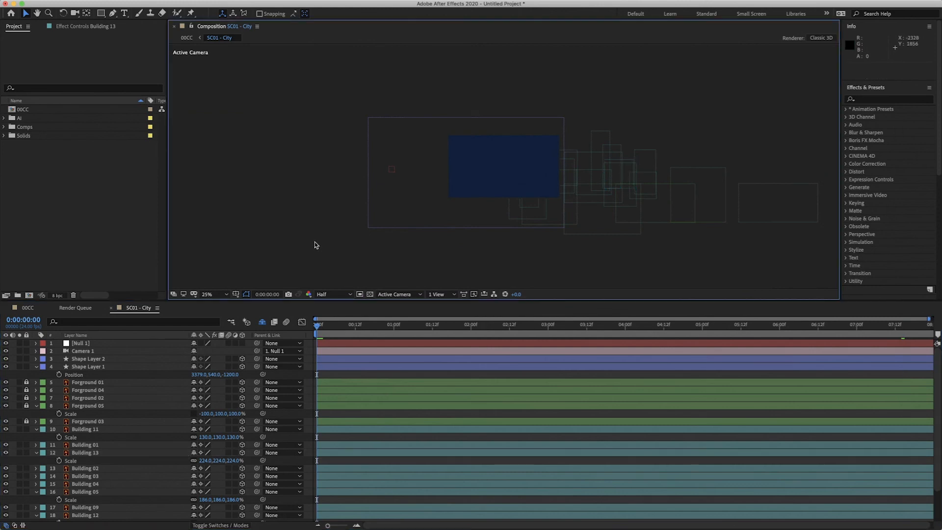